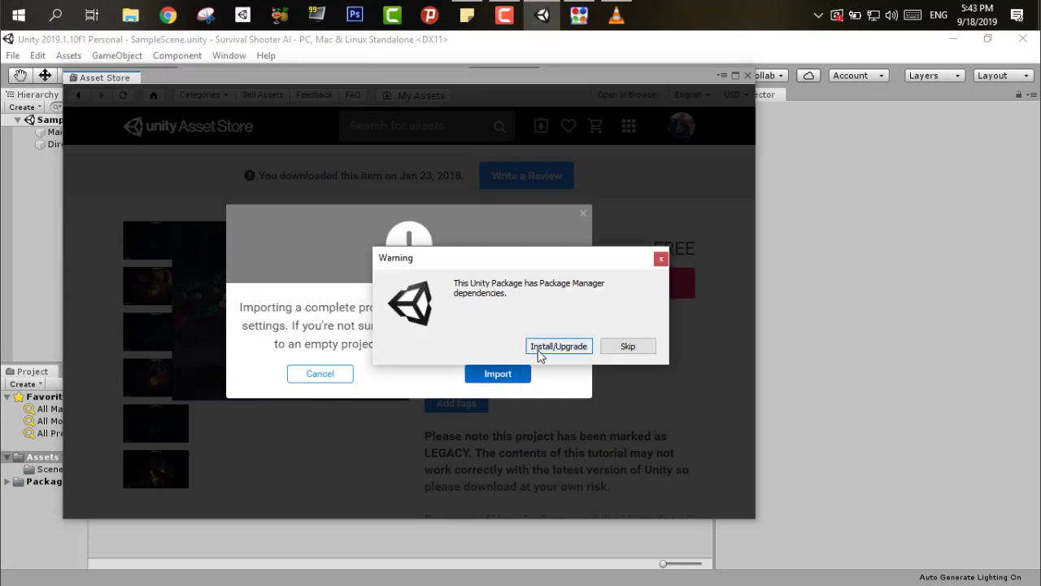
# Install the Survival Shooter package dependencies and show the _Complete-Game scene view
pyautogui.click(559, 346)
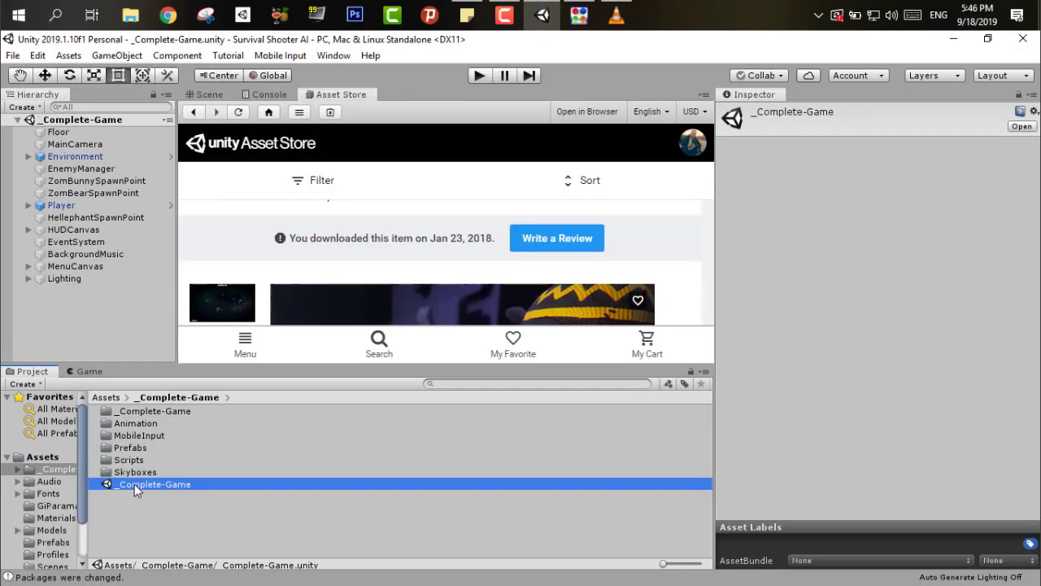
pyautogui.click(209, 94)
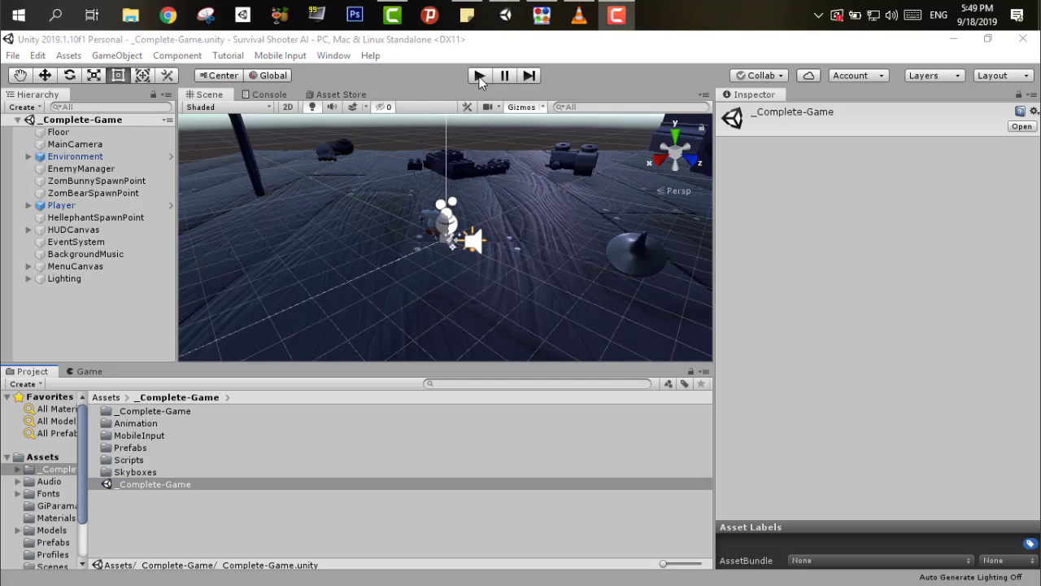
pyautogui.click(478, 75)
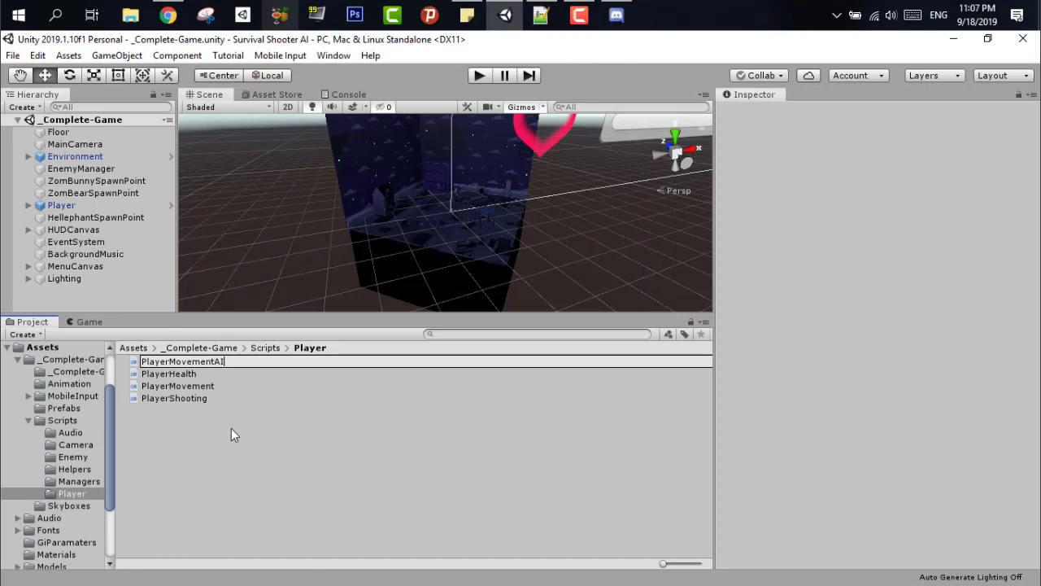
# Confirm the PlayerMovementAI script name and open it in Visual Studio
pyautogui.click(174, 398)
pyautogui.write('PlayerShootingAI')
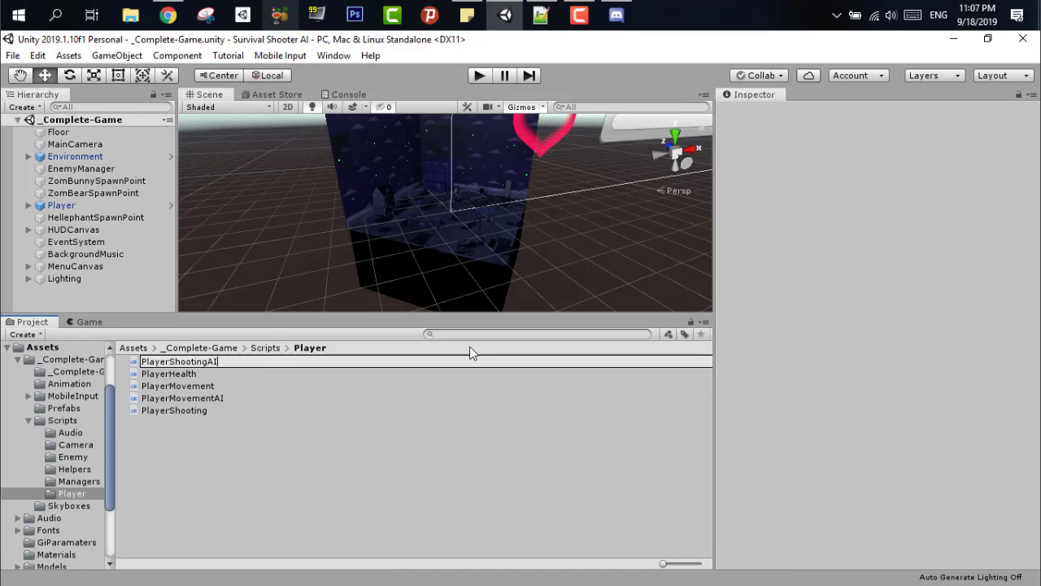
pyautogui.doubleClick(181, 386)
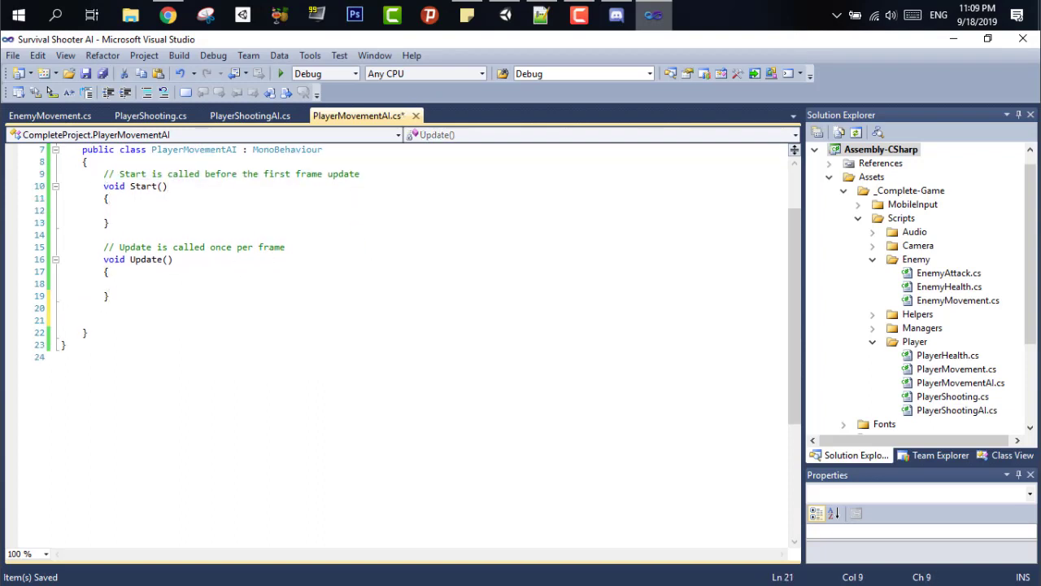
# Write IEnumerator startMovement with a while(true) loop, yield wait, and Calculate Costs comments
pyautogui.write('Ie')
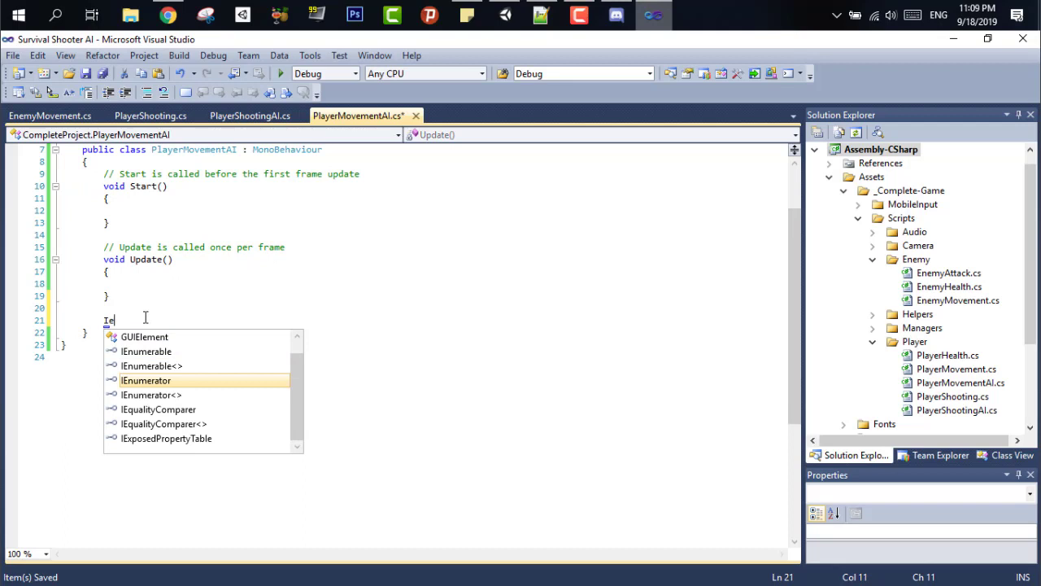
pyautogui.write('IEnumerator startMovment')
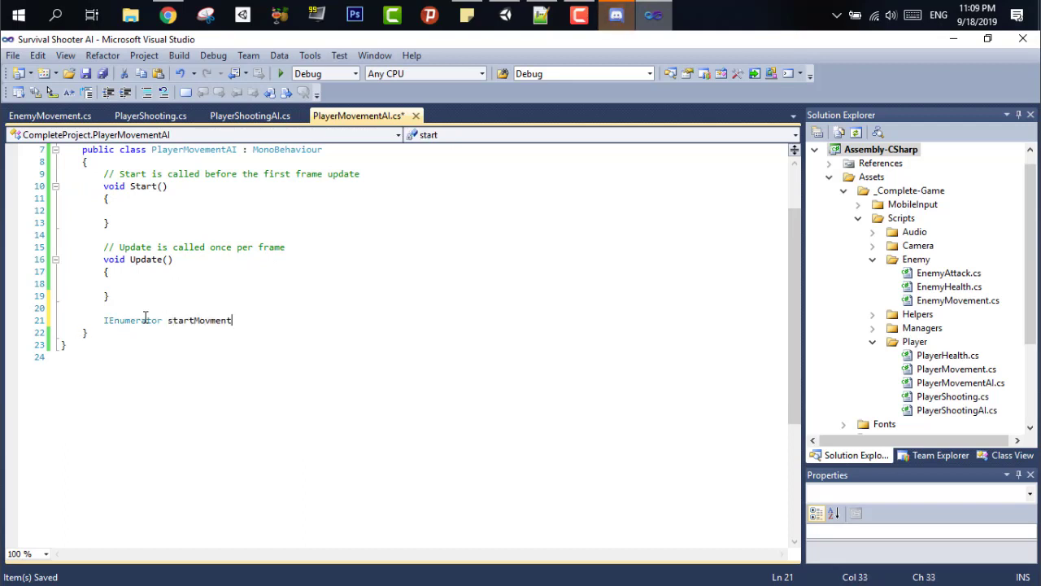
pyautogui.write('t')
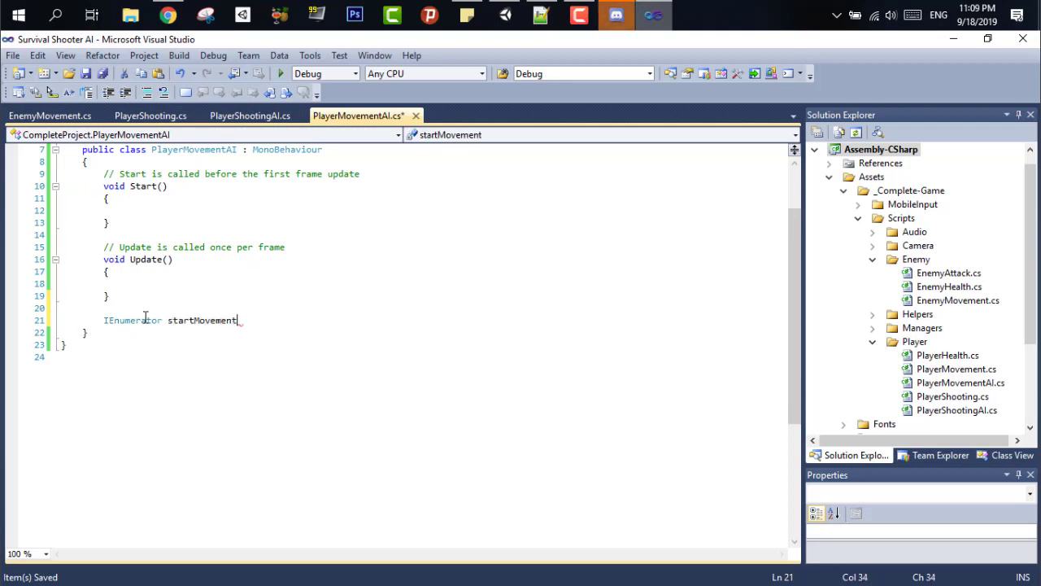
pyautogui.write('()')
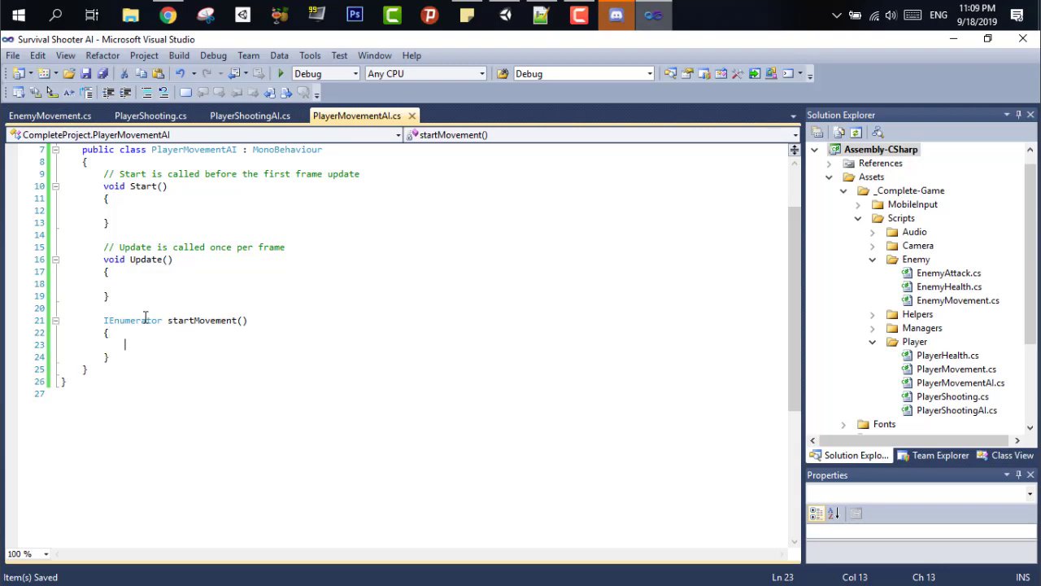
pyautogui.write('while (true)')
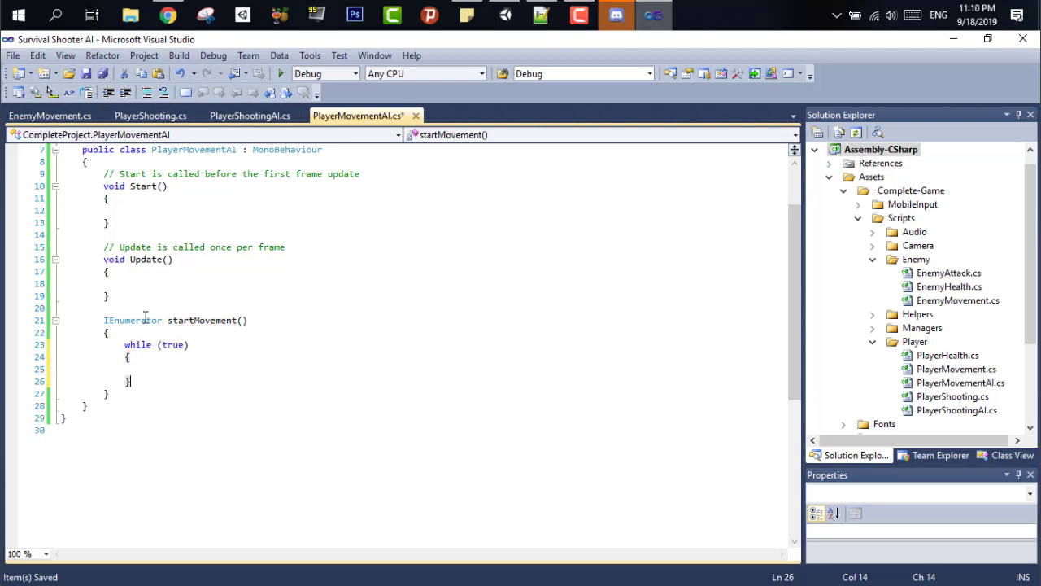
pyautogui.write('yield return new WaitForSeconds(0.25f);')
pyautogui.write('//')
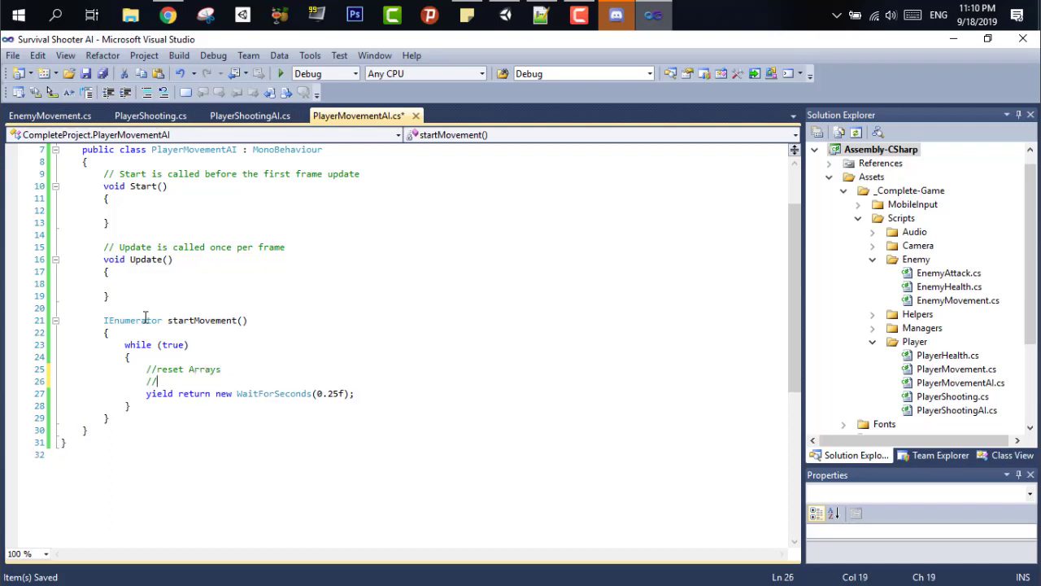
pyautogui.write('Calculate')
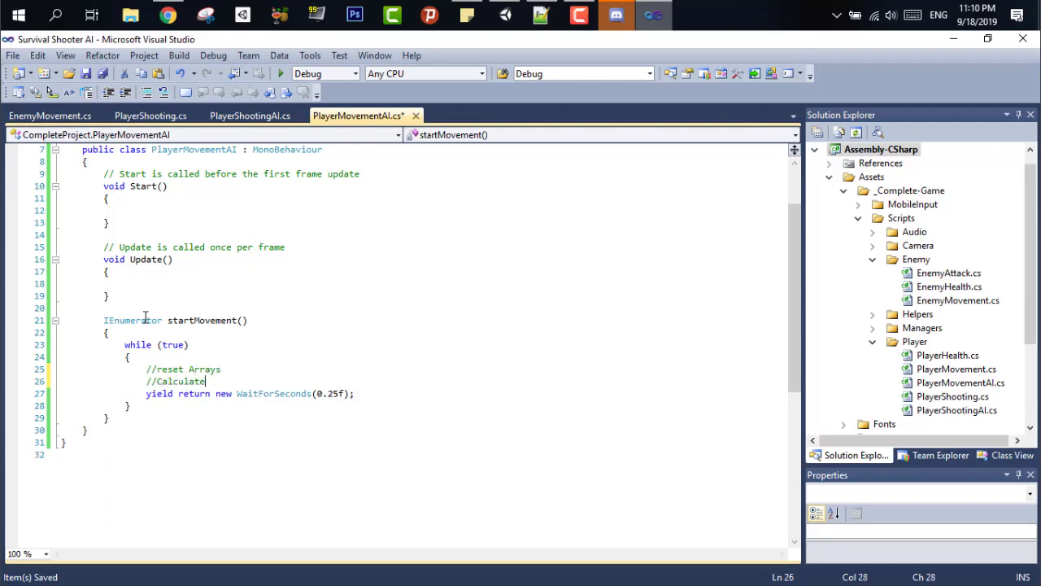
pyautogui.write('Costs')
pyautogui.write('for (int i = 0 , x =-4 ; i < 5; i++')
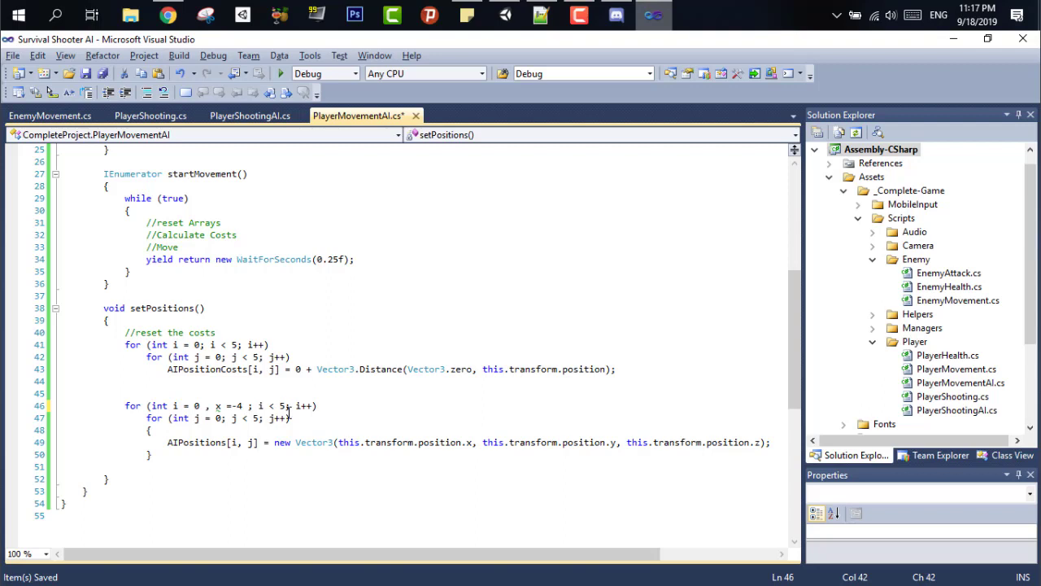
# Loop x and z below 5 in steps of 2 to fill the positions area around the player
pyautogui.write('&& x')
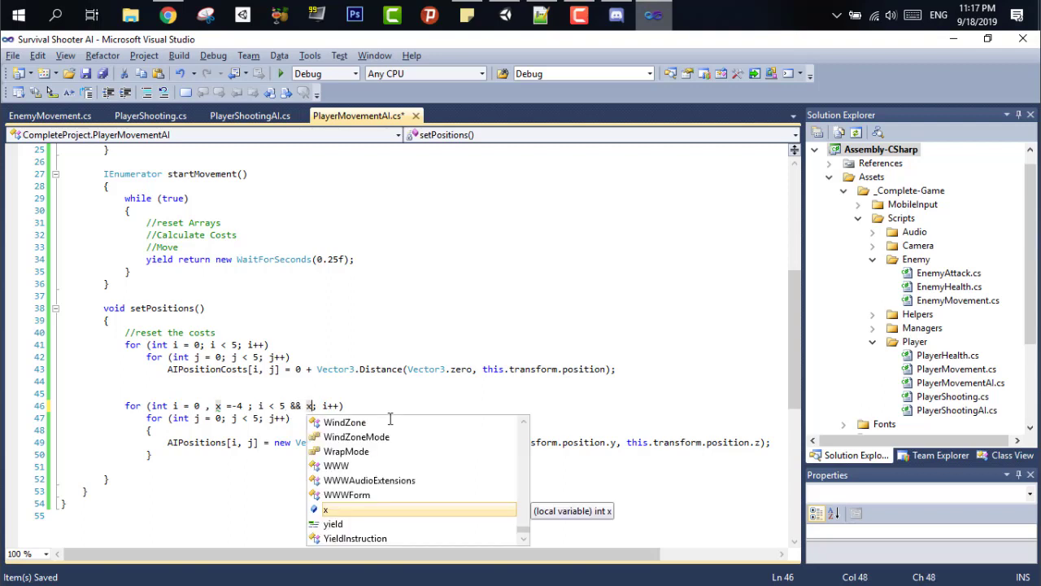
pyautogui.write('<5')
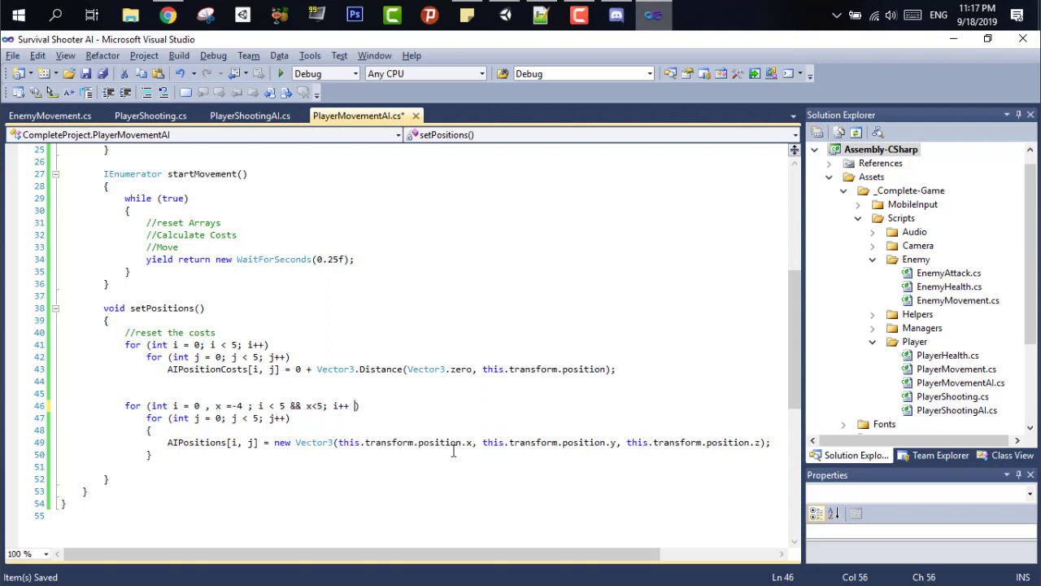
pyautogui.write(', x+=2')
pyautogui.click(421, 393)
pyautogui.write('//reset the')
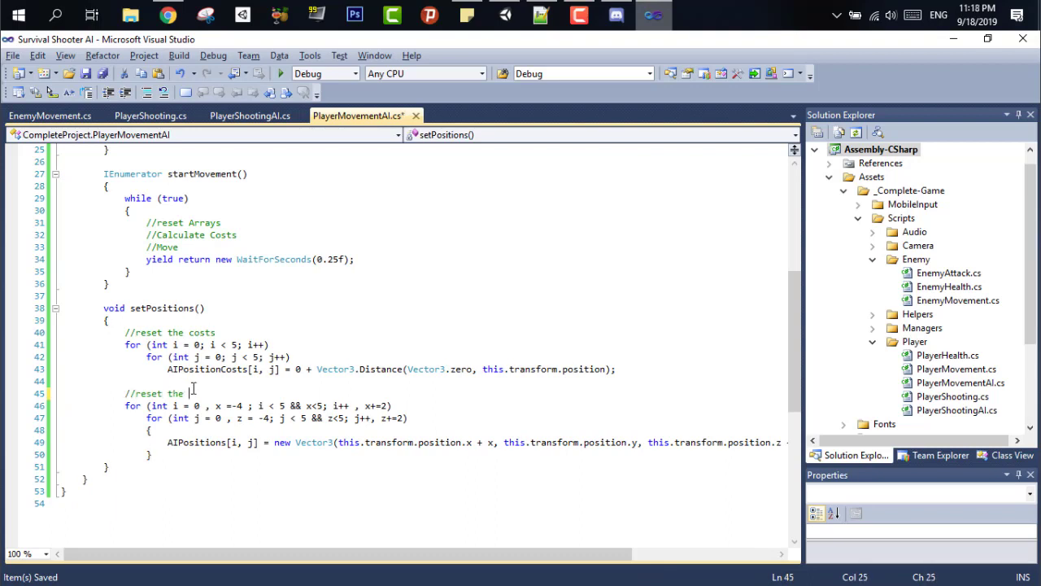
pyautogui.write('Positions area')
pyautogui.write('//')
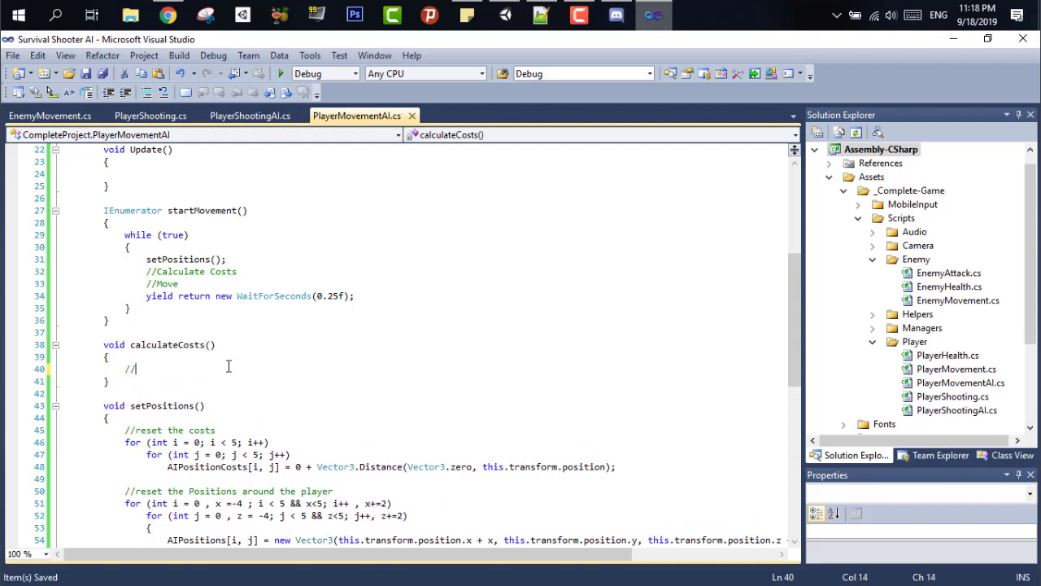
# Find enemies with OverlapSphere radius 7.5f and subtract Vector3.Distance from each position cost
pyautogui.write('Find all Enemies or the cost modfiers')
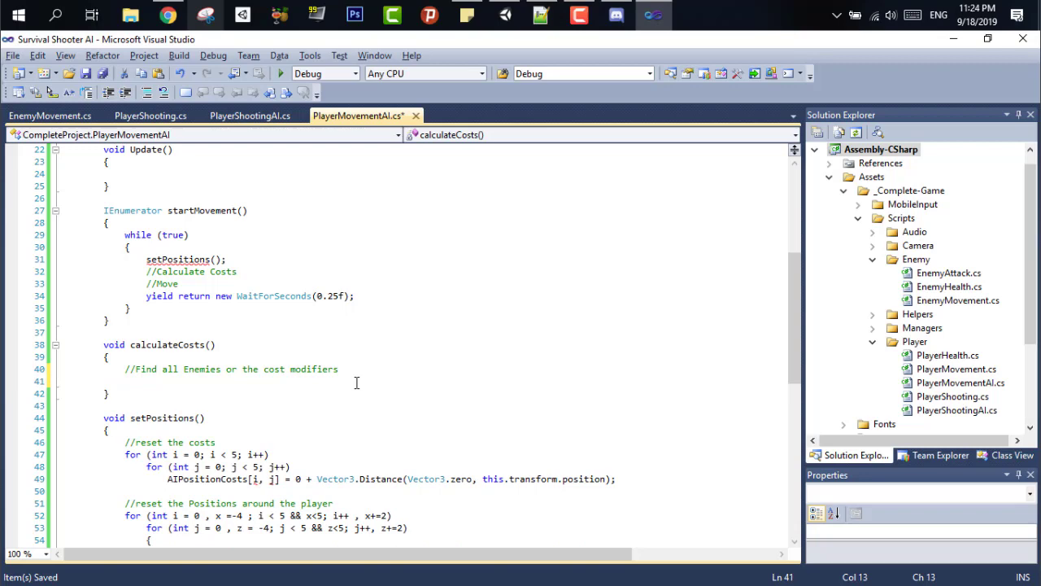
pyautogui.write('Collider[] Enemies = Physics')
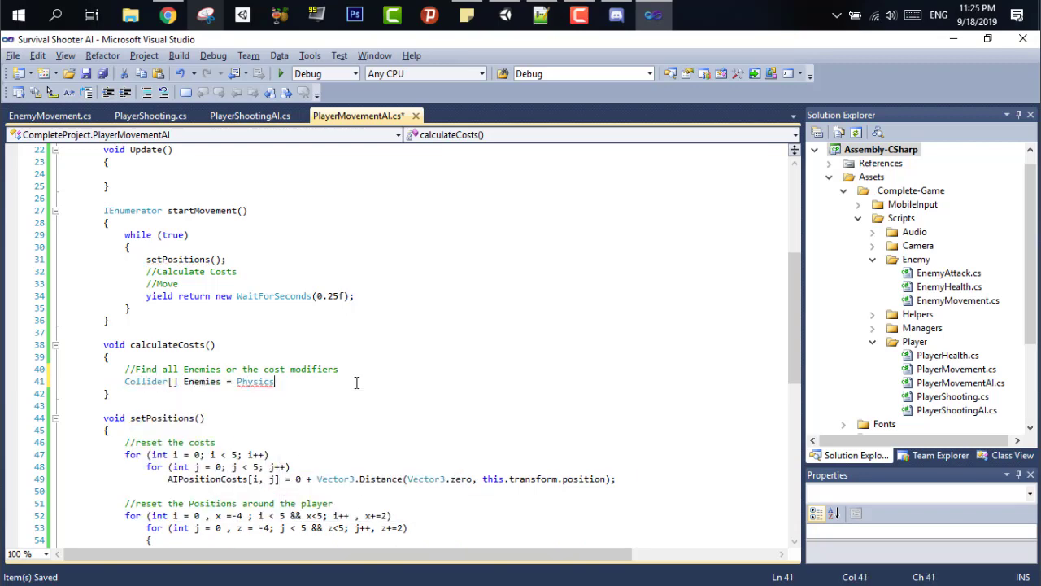
pyautogui.write('.OverlapSphere(this.transform.position, 7.5f);')
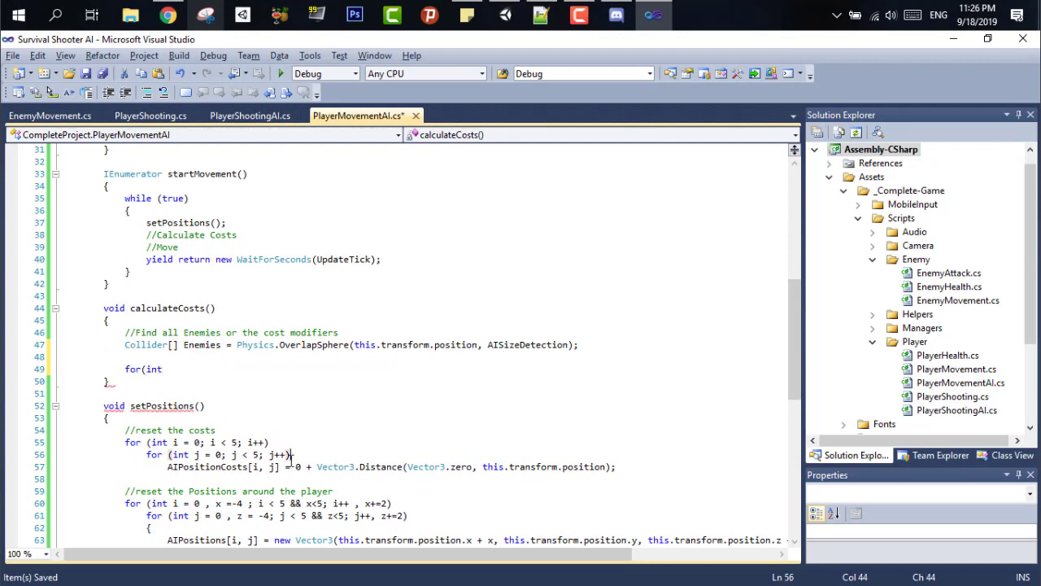
pyautogui.write('foreach(Collider Enemy in Enemies')
pyautogui.write('AIPositionCosts')
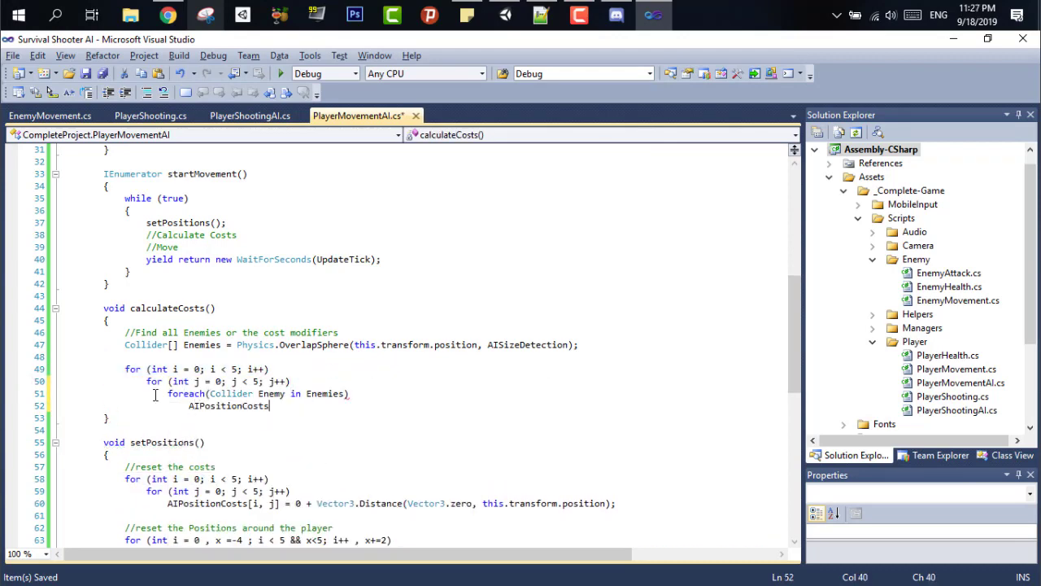
pyautogui.write('[i,j] -= Vector3.Distance')
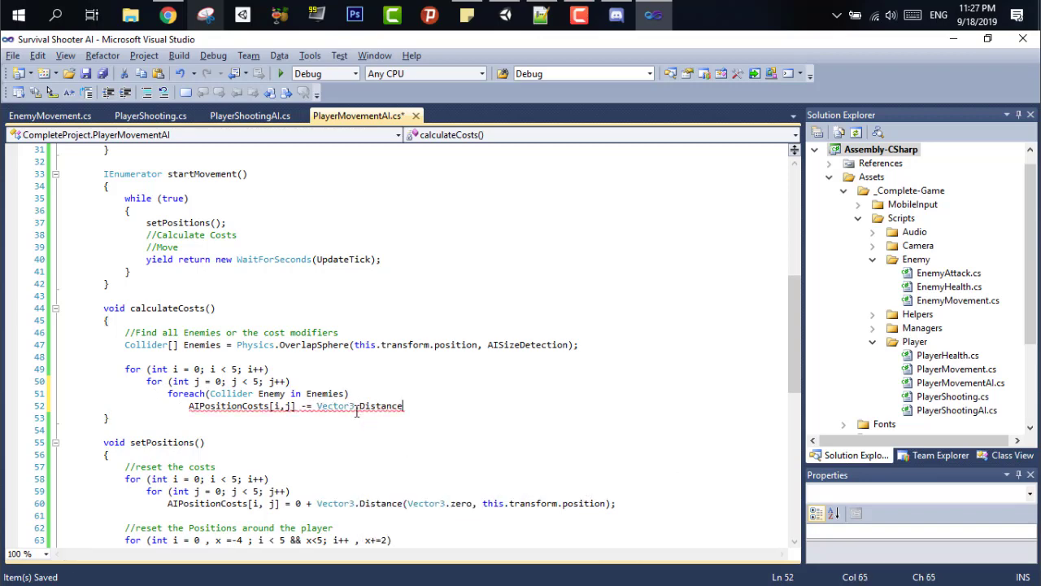
pyautogui.write('(AIPositions[i,j], Enemies')
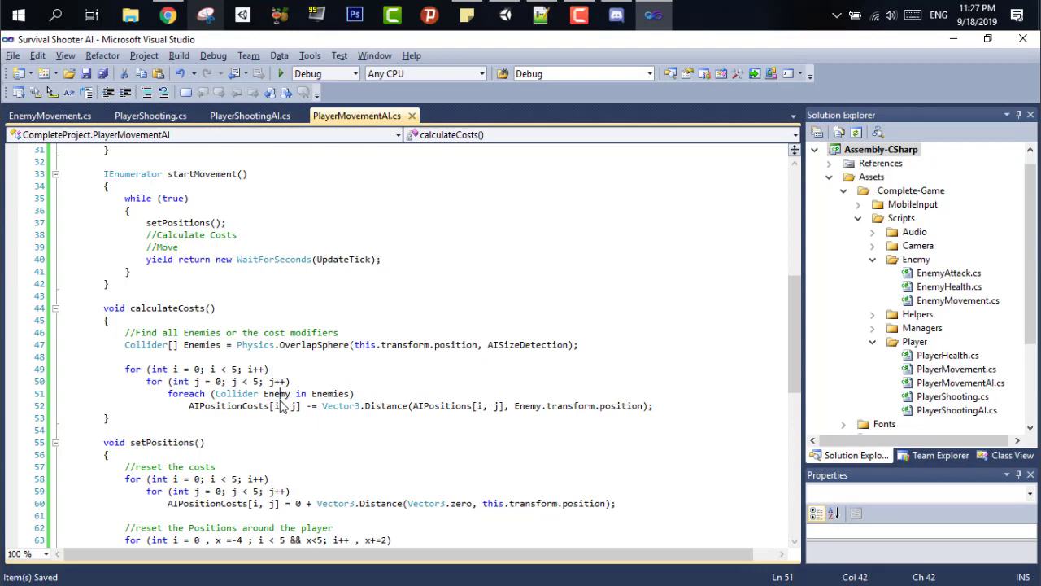
pyautogui.write('if(Enemy.tag == "Enemy")')
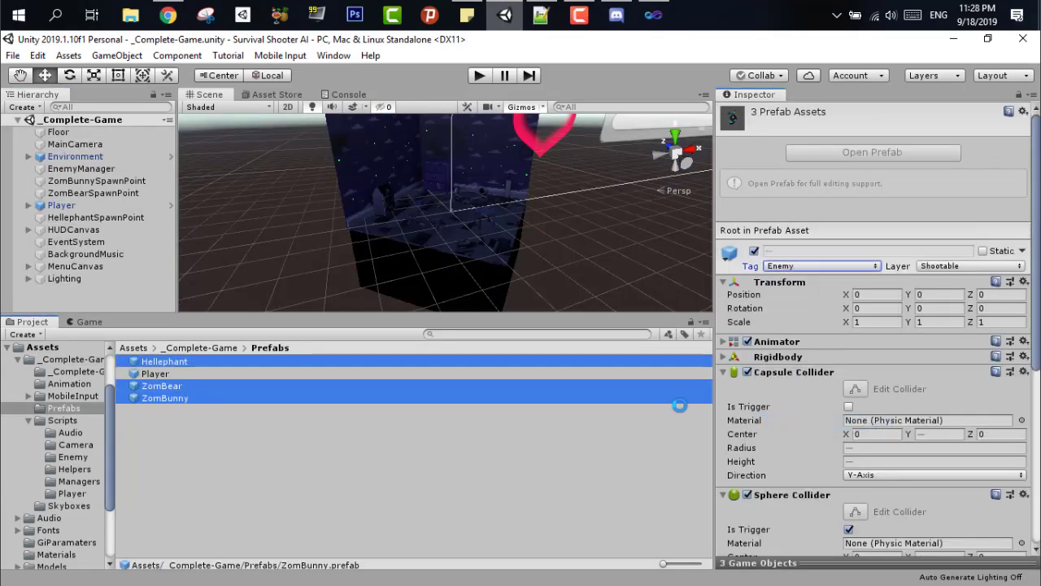
# Select the Hellephant, ZomBear and ZomBunny prefabs to check their Enemy tag
pyautogui.click(162, 385)
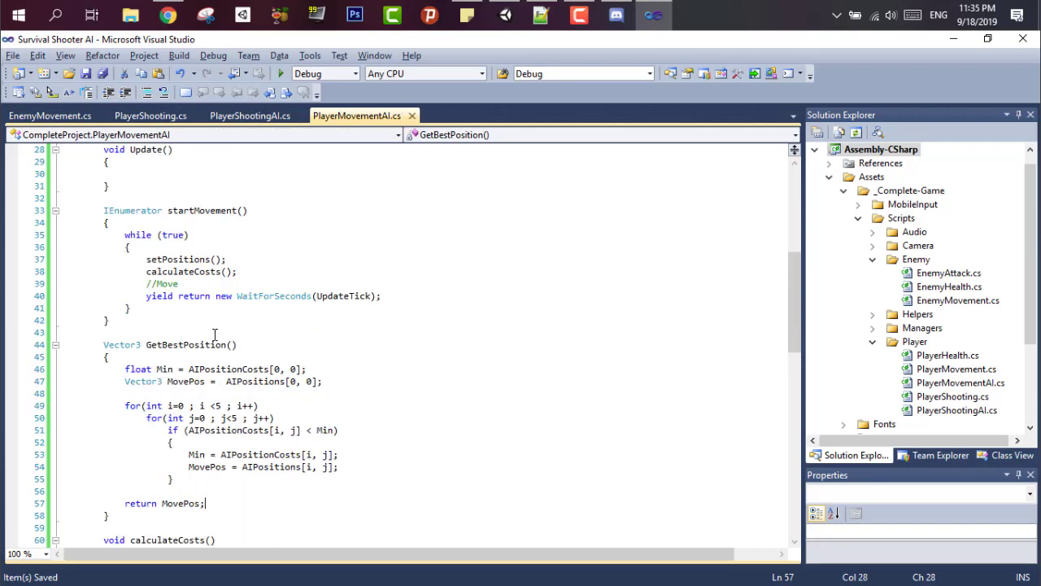
# Declare 'bool ShouldMove;' and add 'ShouldMove = true;' inside calculateCosts' enemy loop
pyautogui.write('bool')
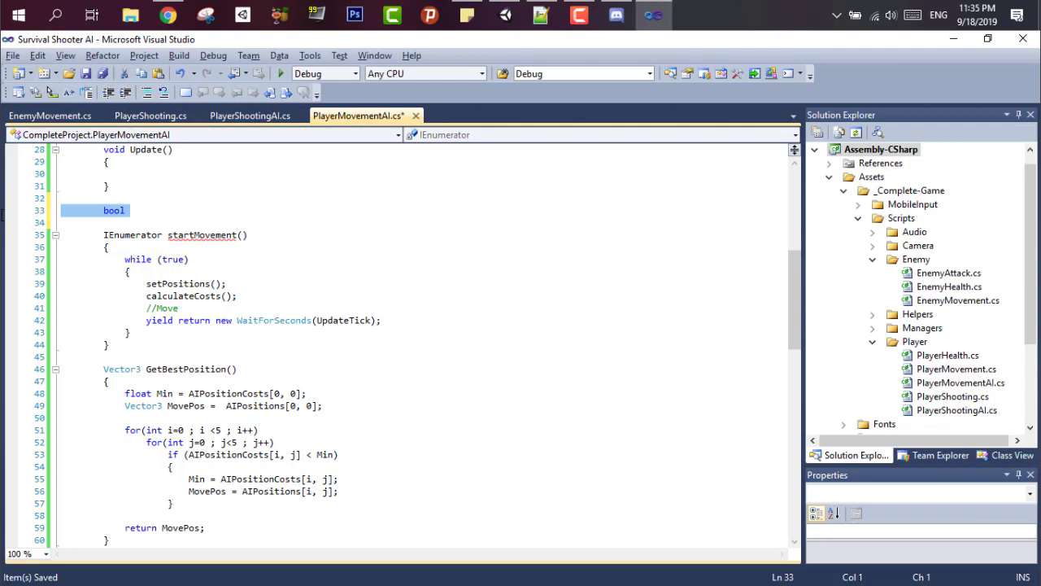
pyautogui.write('Sh')
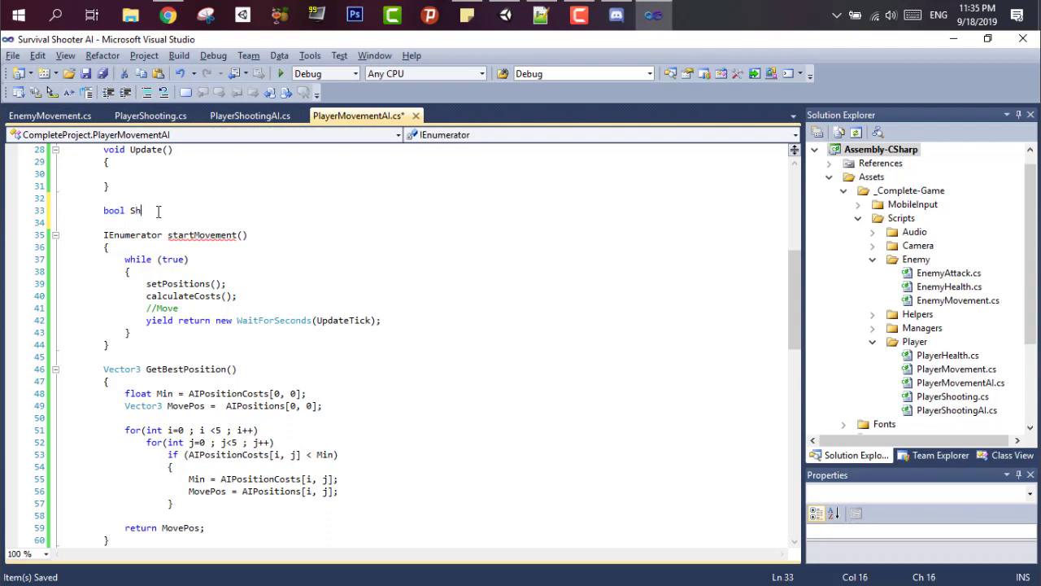
pyautogui.write('ouldMove;')
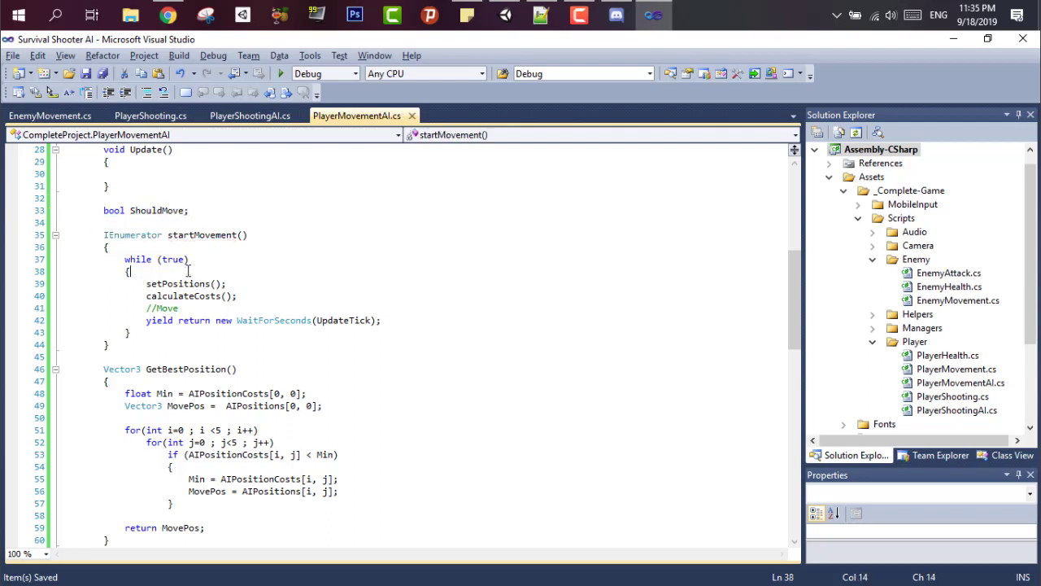
pyautogui.scroll(-3)
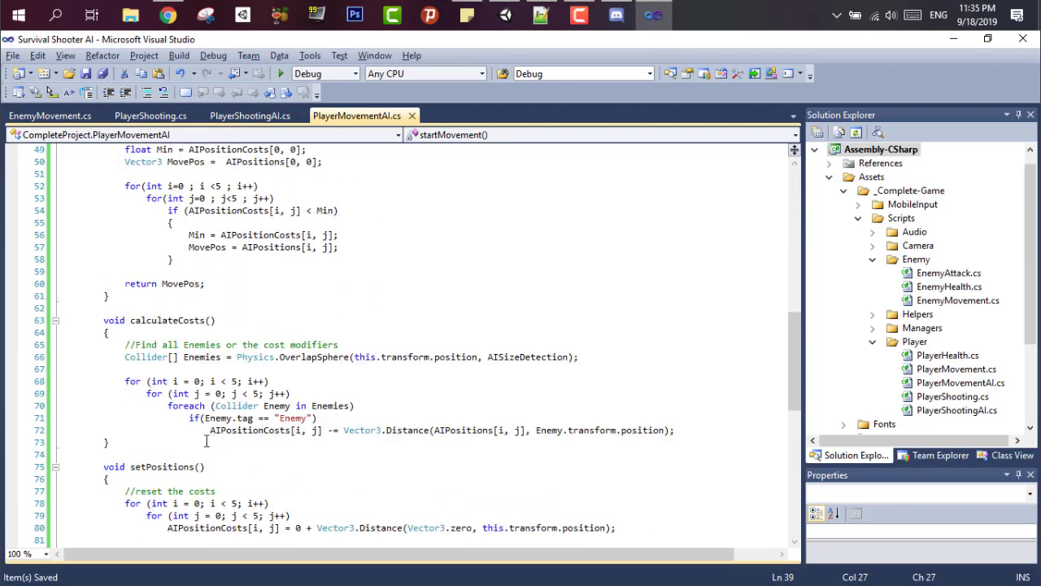
pyautogui.write('ShouldMove = true;')
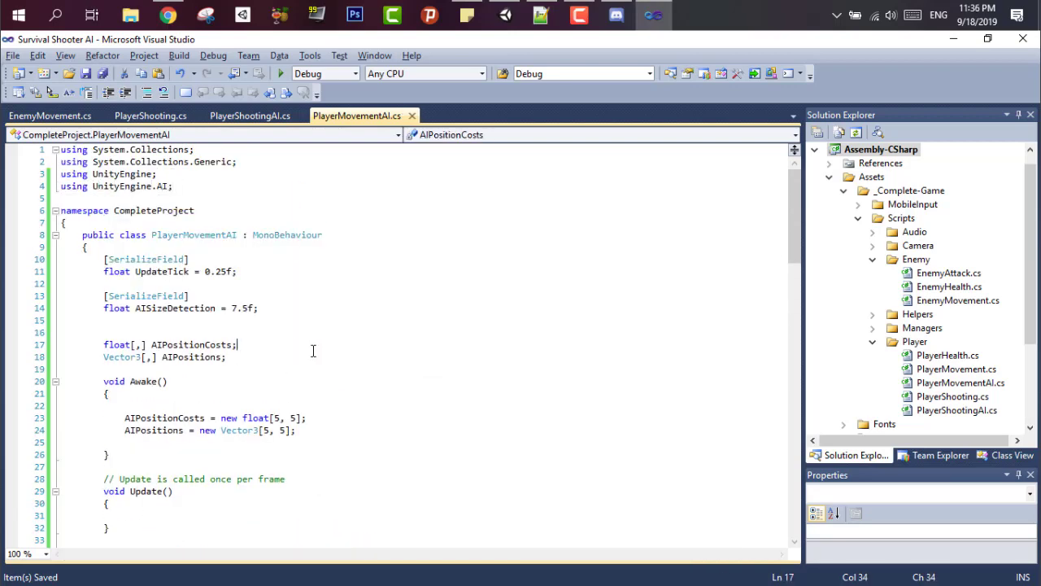
# Add a NavMeshAgent navAgent from GetComponent and an else branch calling navAgent.SetDestination
pyautogui.write('NavMeshAgent navAgent;')
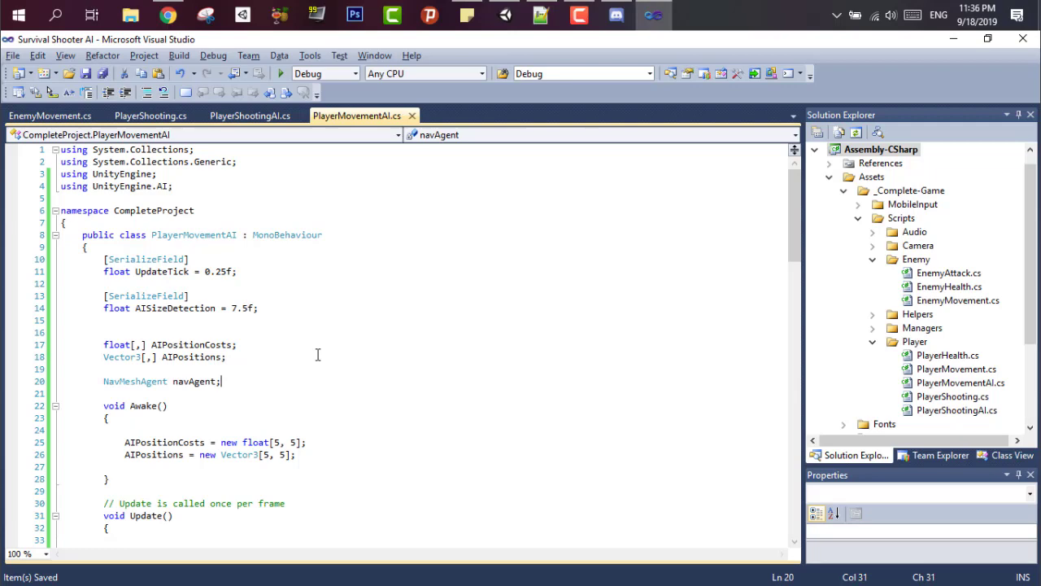
pyautogui.write('navAgent = GetComponent')
pyautogui.write('navAgent.SetDestination(GetBestPosition(')
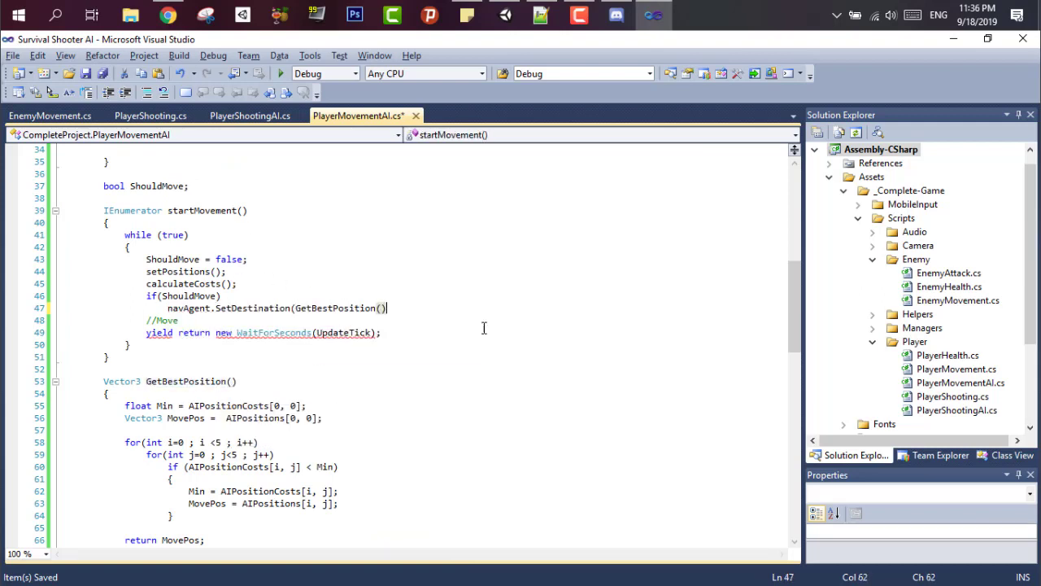
pyautogui.write('else')
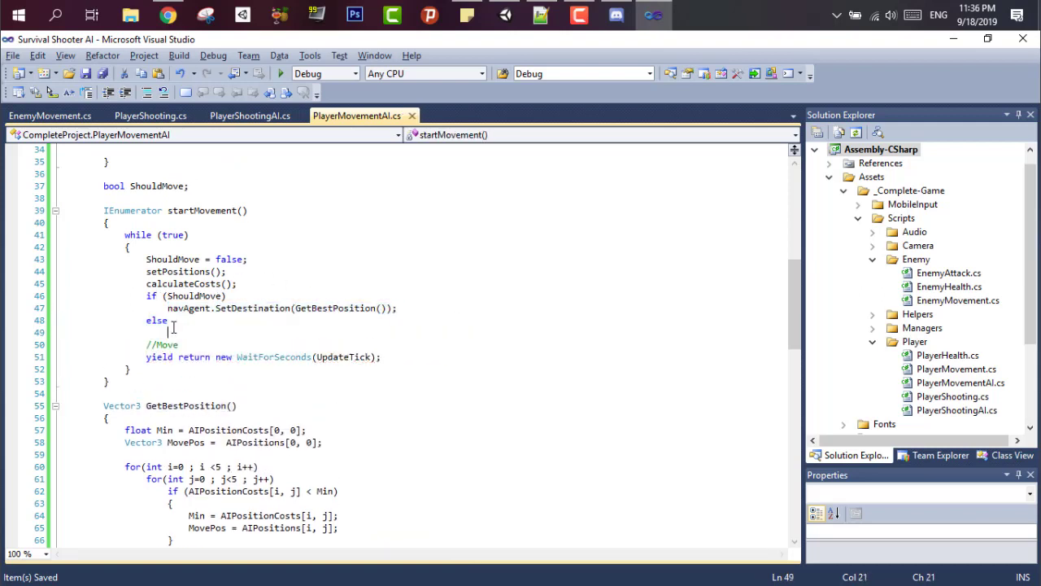
pyautogui.write('navAgent.SetDestination(Vector3.ze')
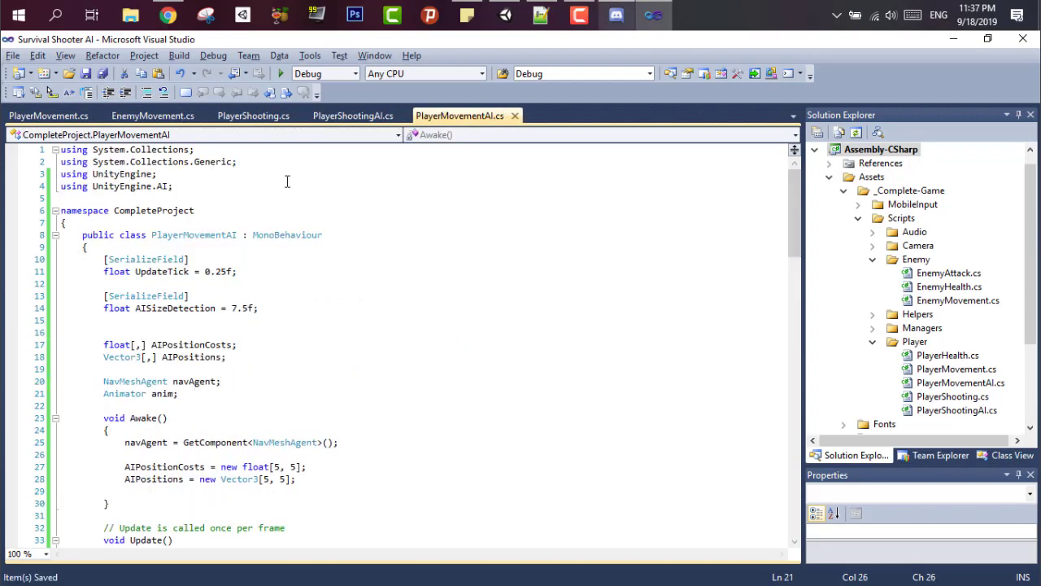
# Compare the original PlayerMovement walking animation code against PlayerMovementAI
pyautogui.click(48, 115)
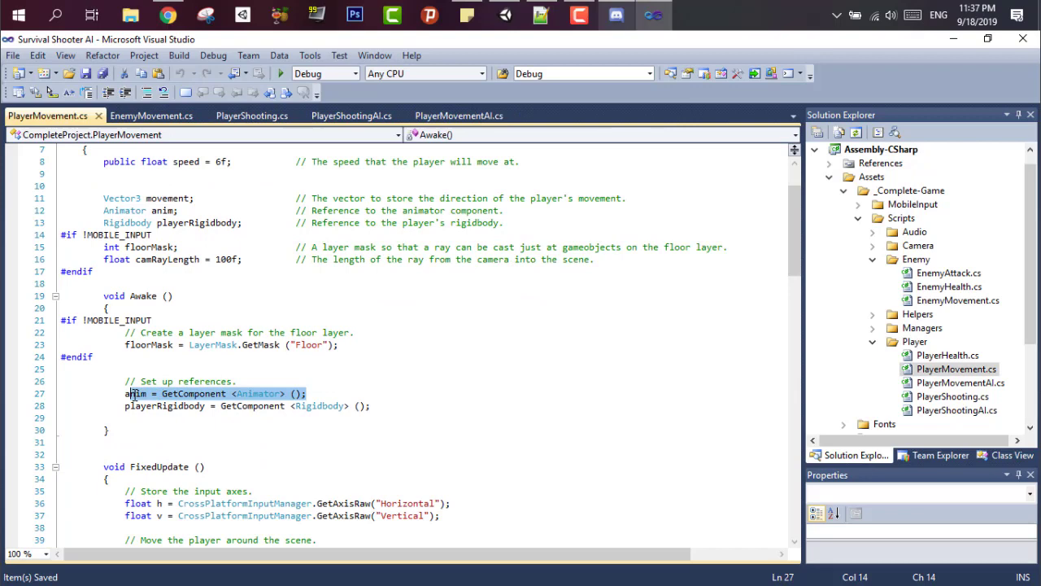
pyautogui.click(459, 116)
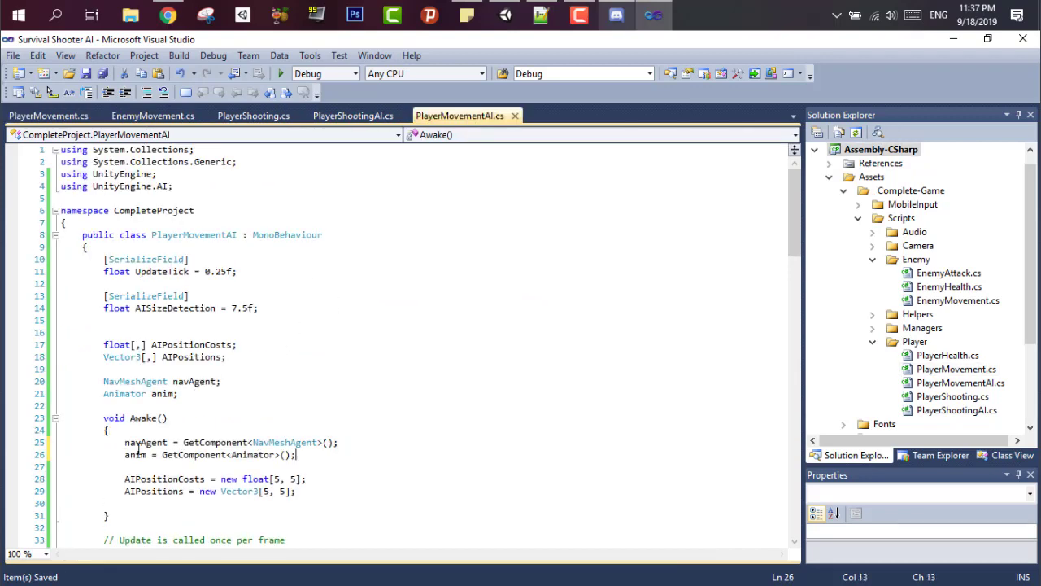
pyautogui.click(47, 116)
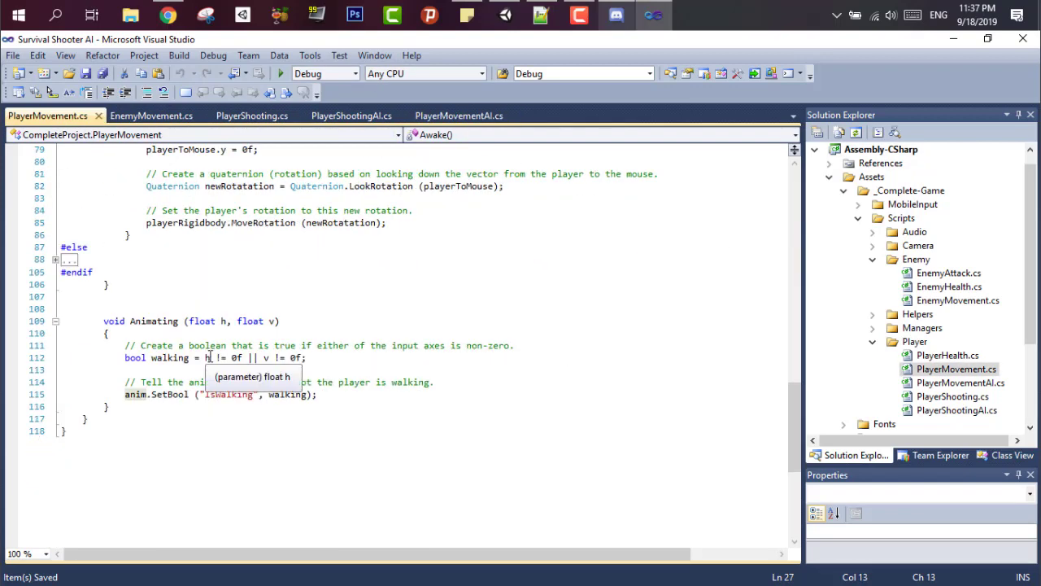
pyautogui.click(458, 115)
pyautogui.write('void Animating(bool w')
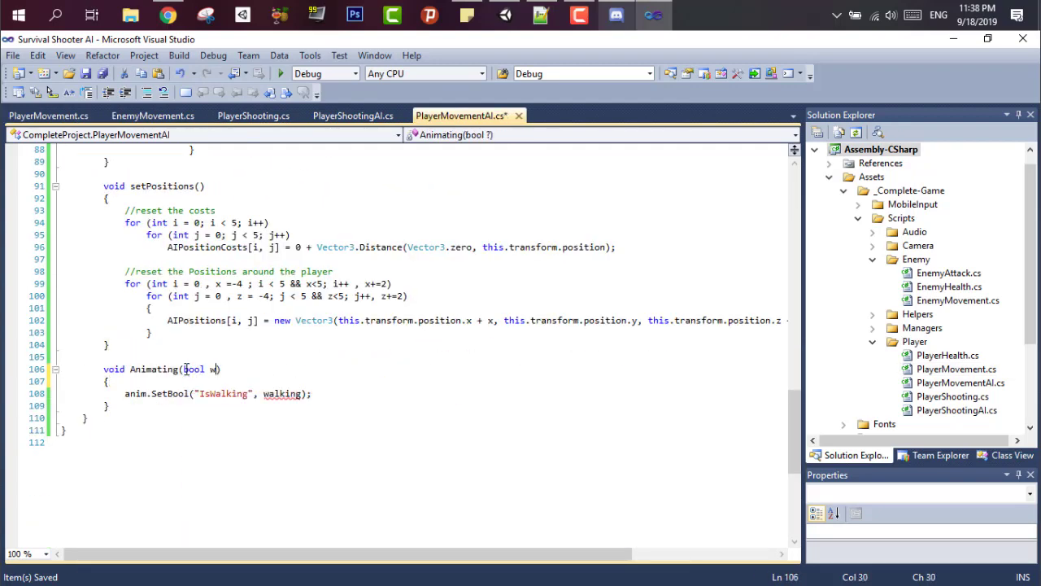
# Write Animating(bool walking) and call it in Update using the navAgent's state
pyautogui.write('alking')
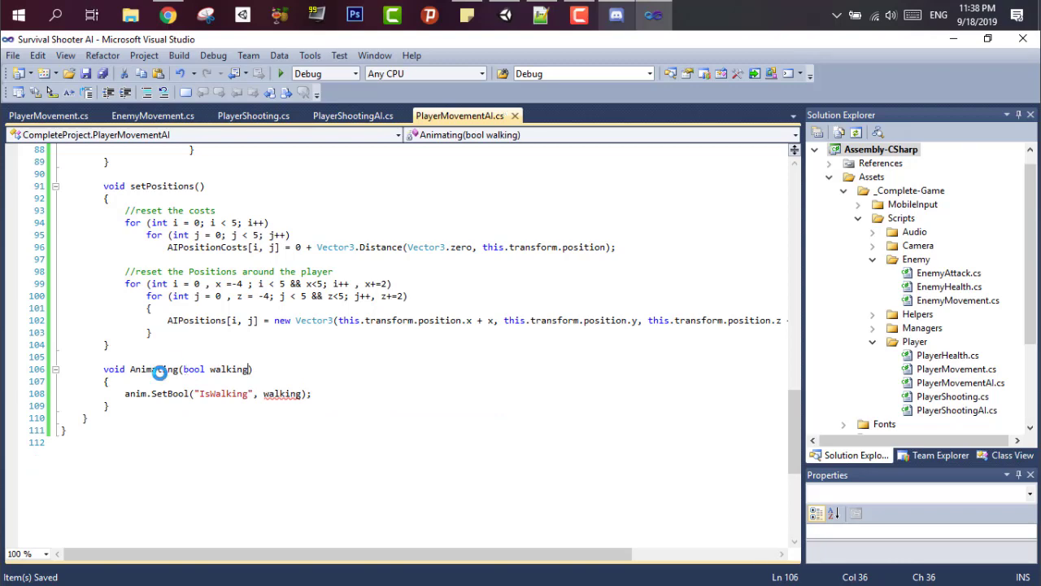
pyautogui.scroll(3)
pyautogui.write('Animating')
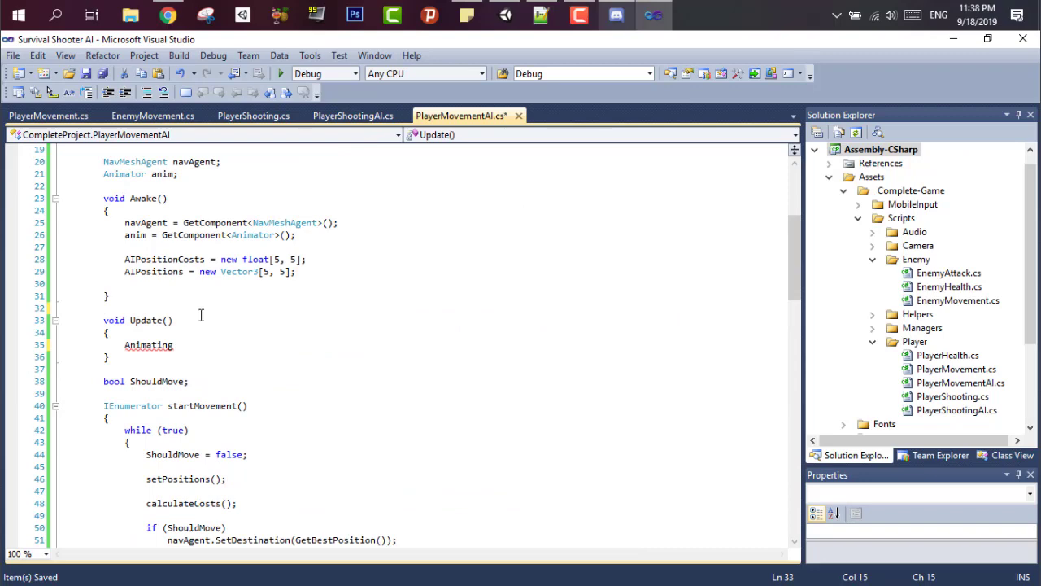
pyautogui.doubleClick(144, 223)
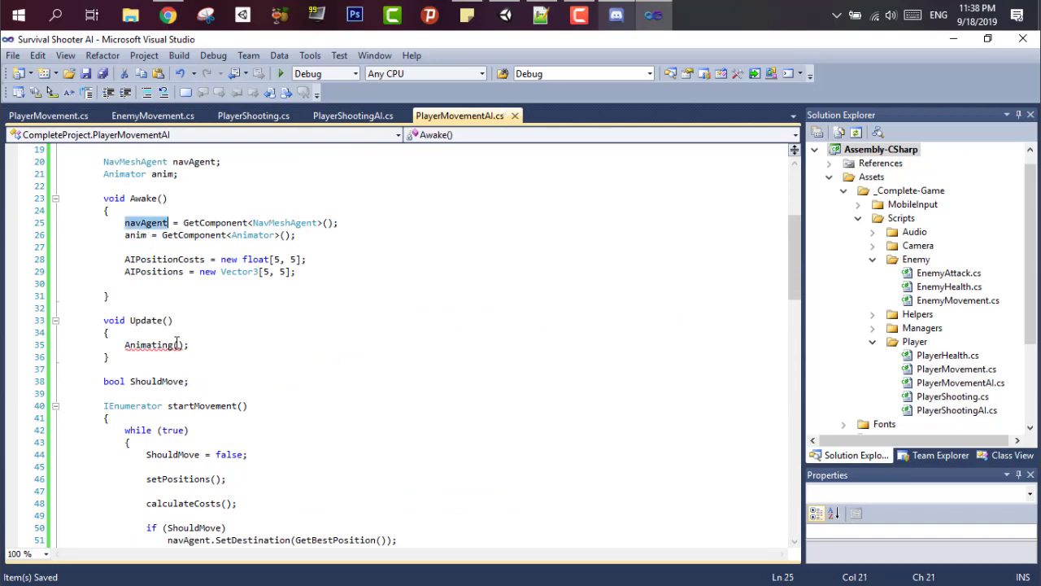
pyautogui.write('navAgent.is')
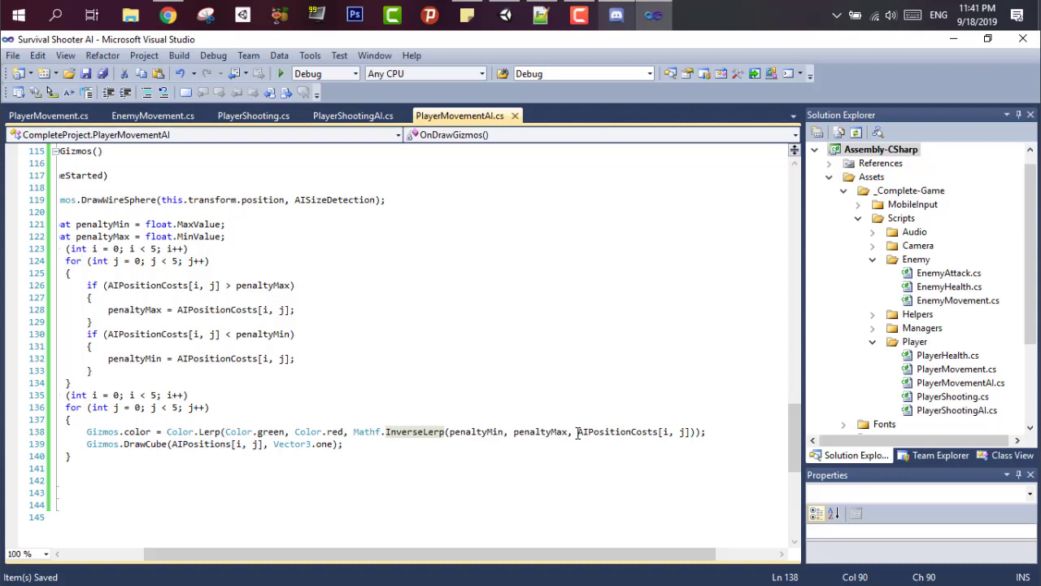
pyautogui.doubleClick(615, 432)
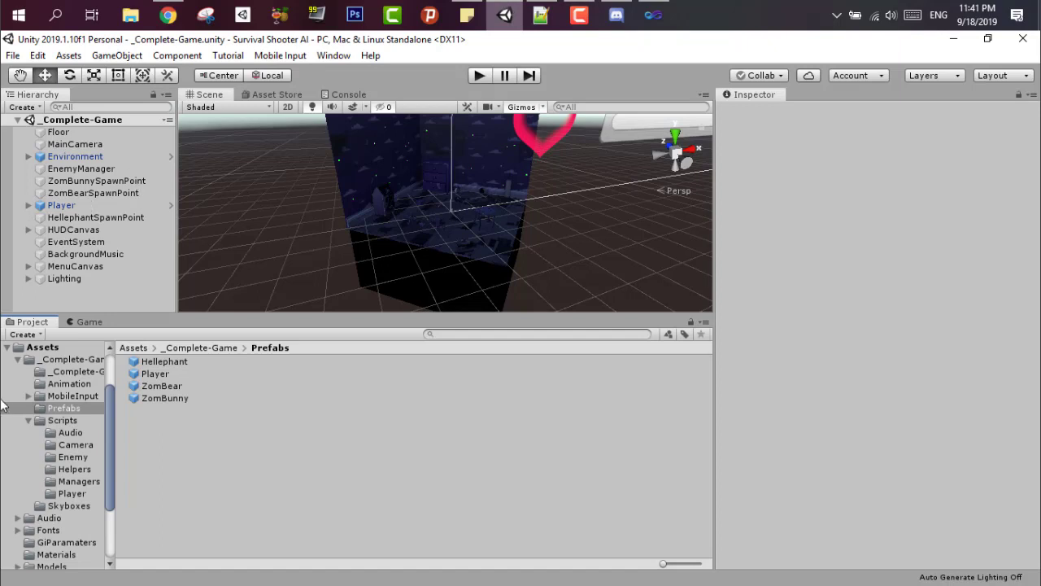
# Add a Nav Mesh Agent component to Player and run the scene to test
pyautogui.click(61, 205)
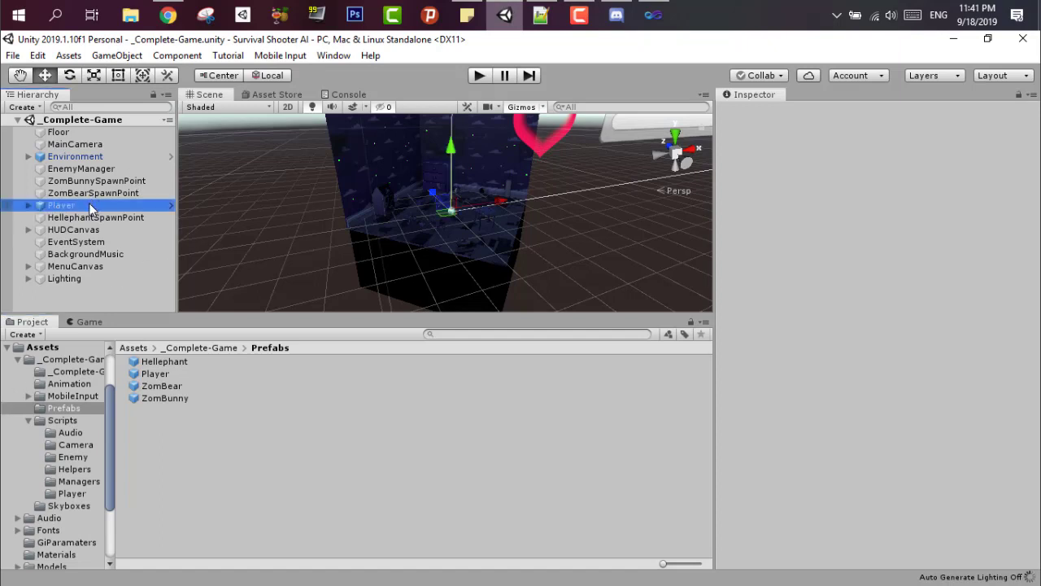
pyautogui.click(61, 205)
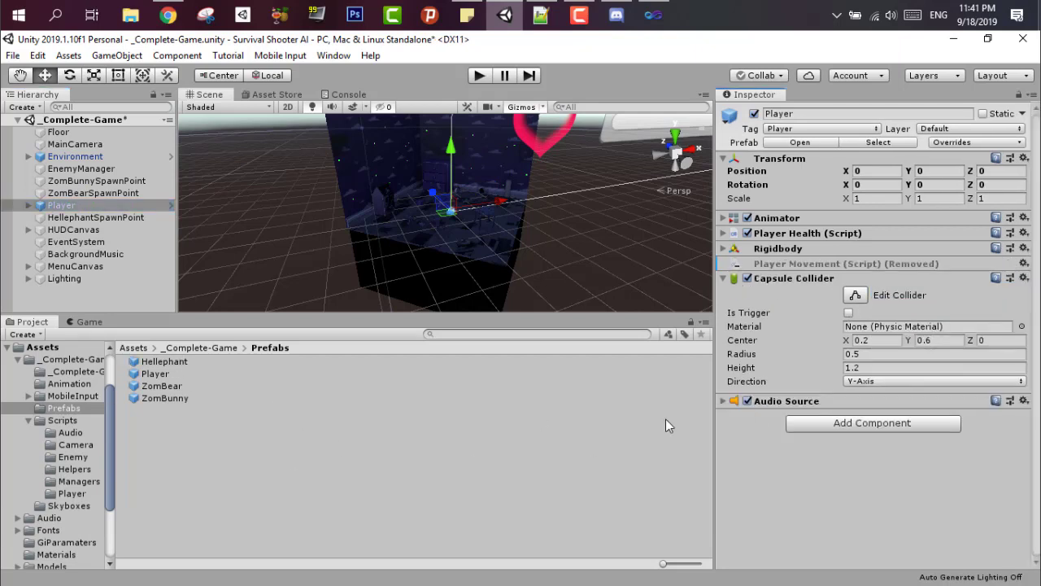
pyautogui.write('nav')
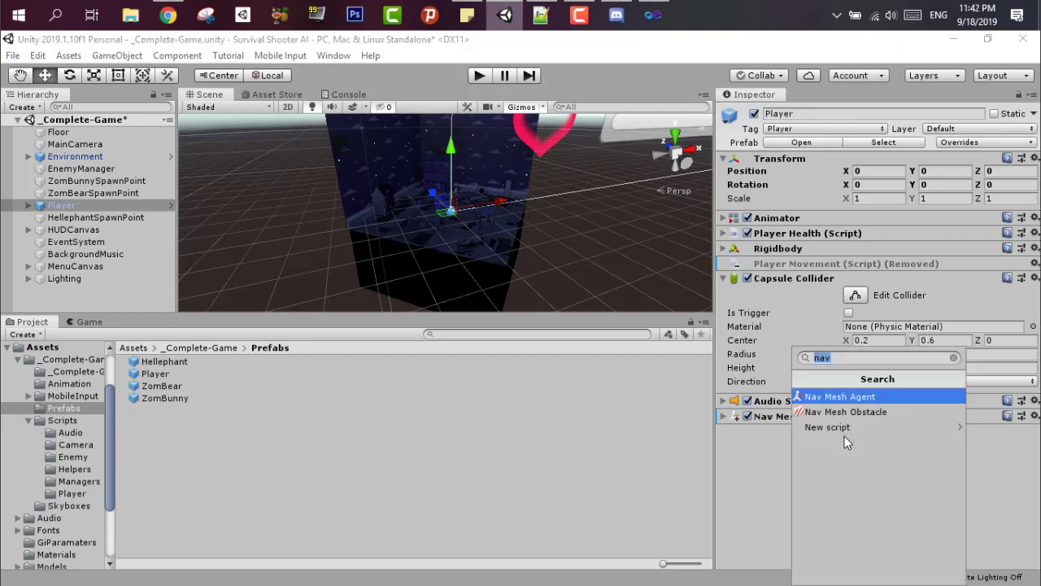
pyautogui.click(840, 396)
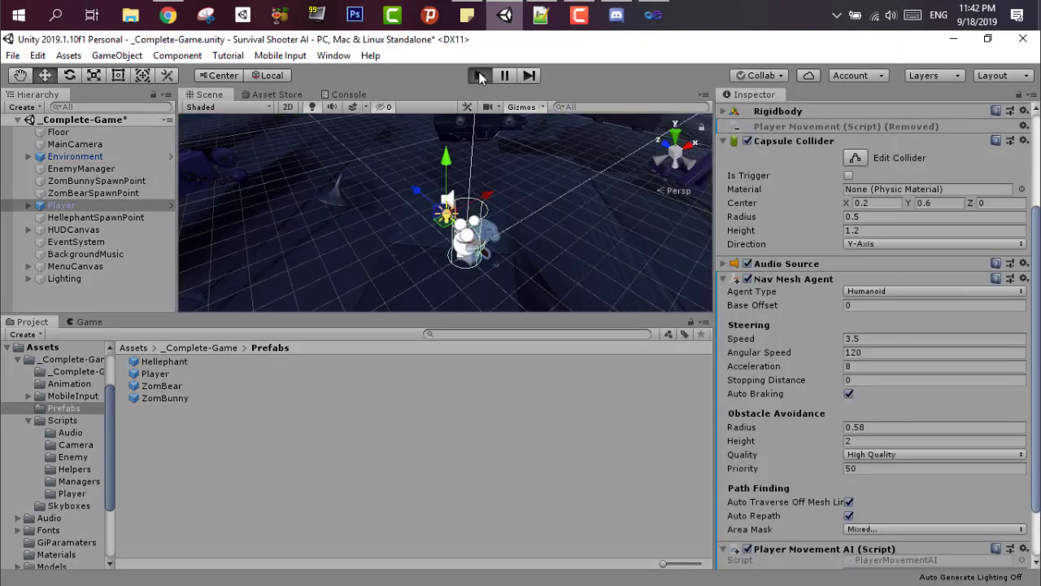
pyautogui.click(479, 74)
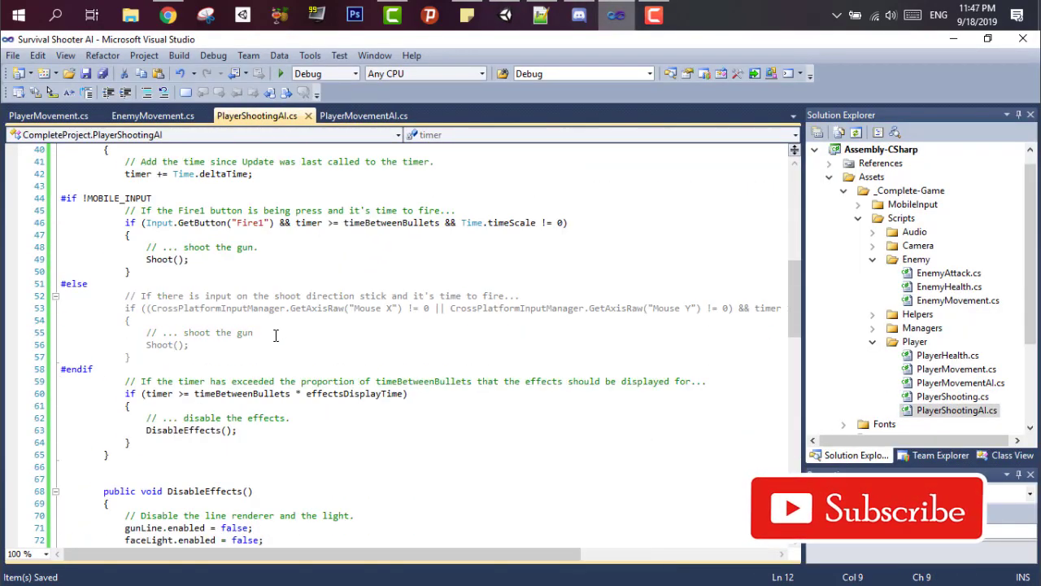
# Add a '//Shooting stuff' comment and declare the bool AbleShooting field
pyautogui.scroll(3)
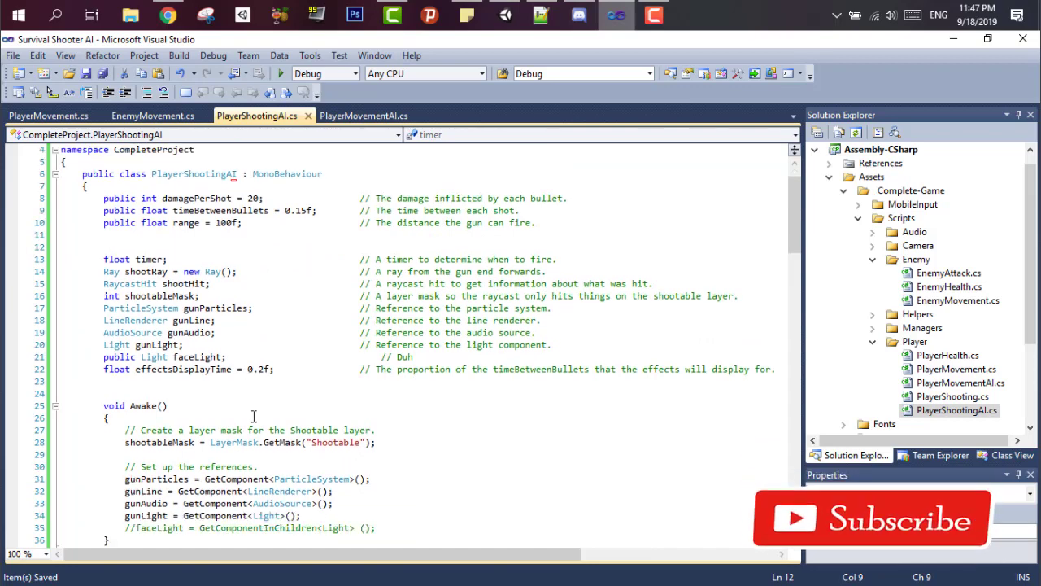
pyautogui.write('//Shooting stuff')
pyautogui.click(419, 393)
pyautogui.write('//AI Stuff')
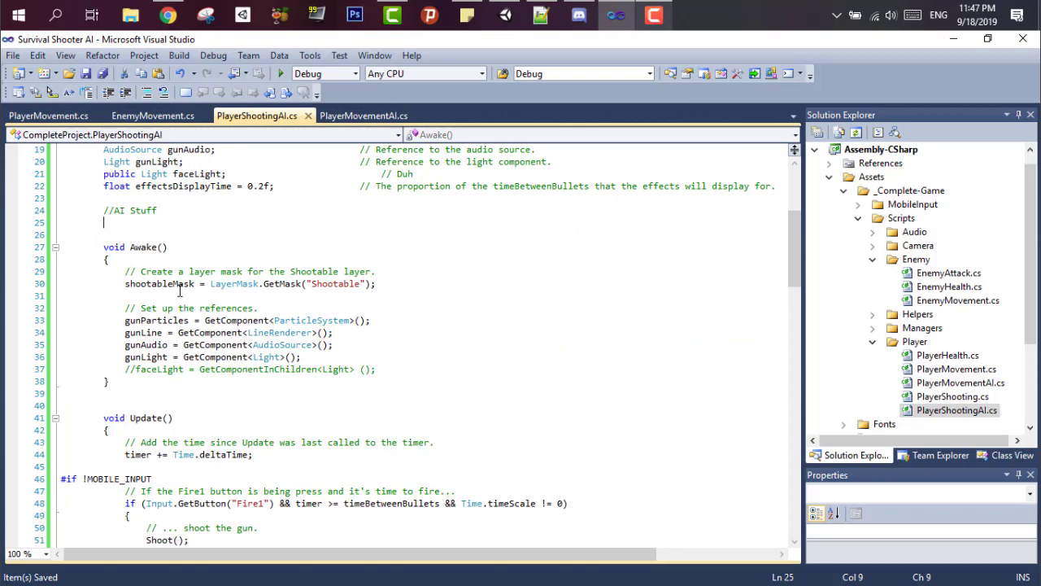
pyautogui.scroll(-3)
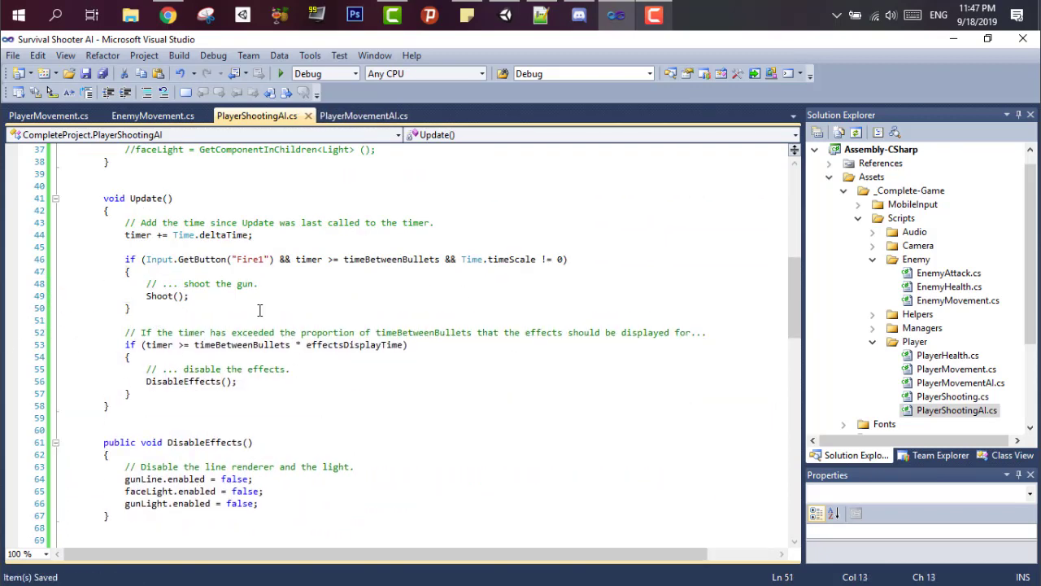
pyautogui.scroll(3)
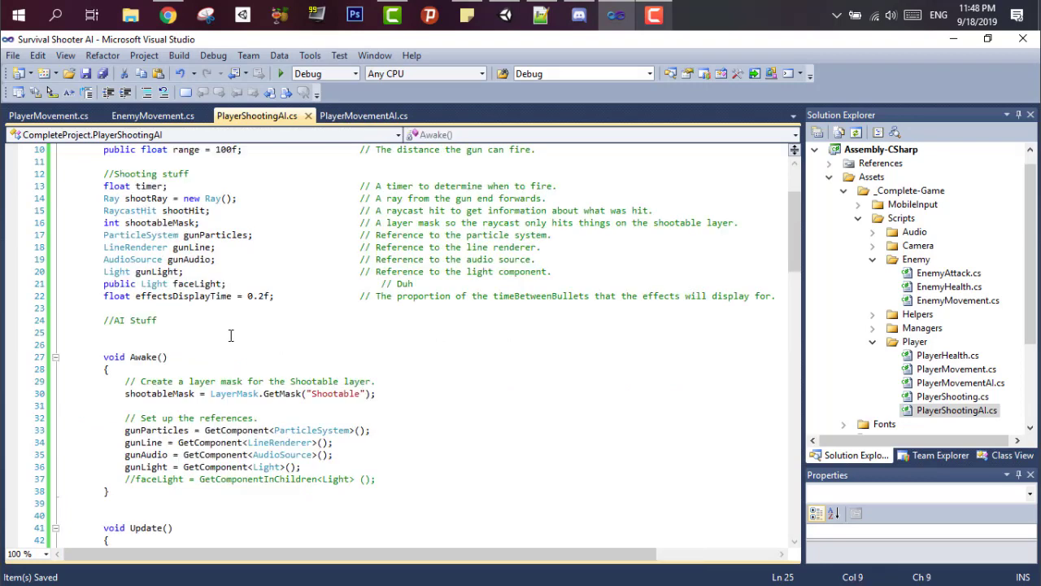
pyautogui.write('bool Ables')
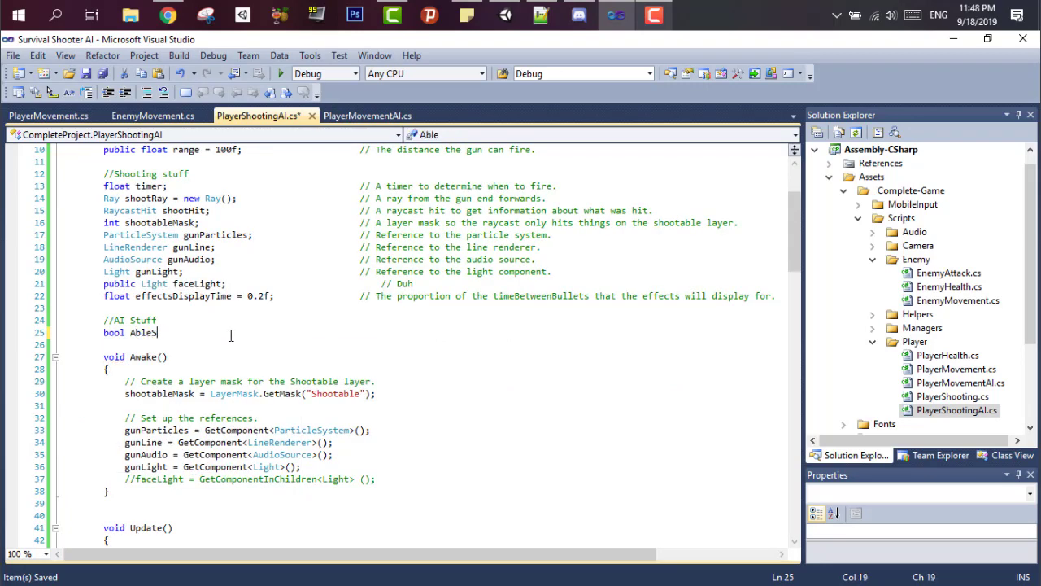
pyautogui.write('Shooting = false;')
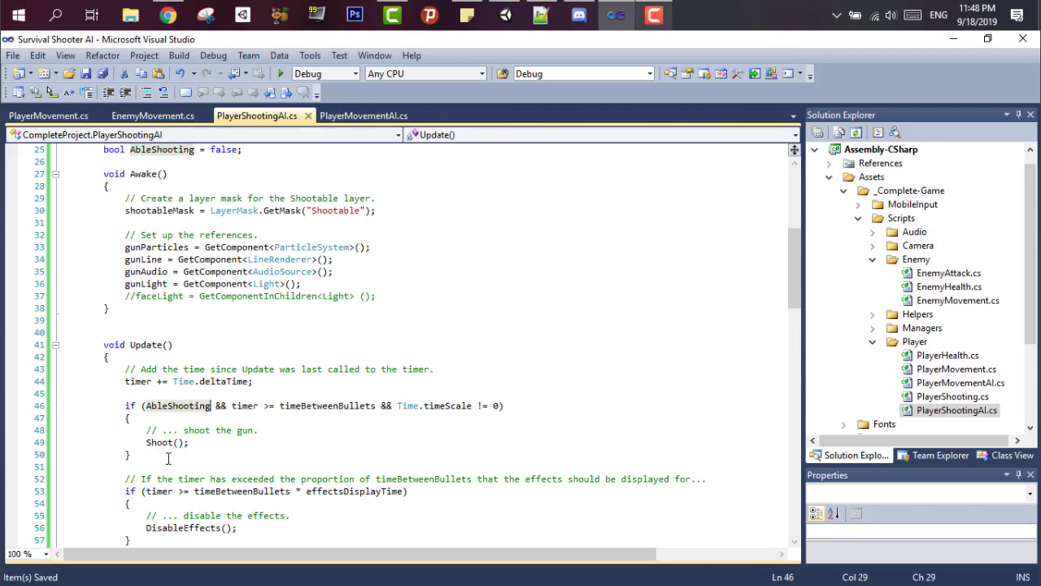
# Start the StartShooting coroutine in Awake and write IEnumerator StartShooting with a while loop
pyautogui.write('st')
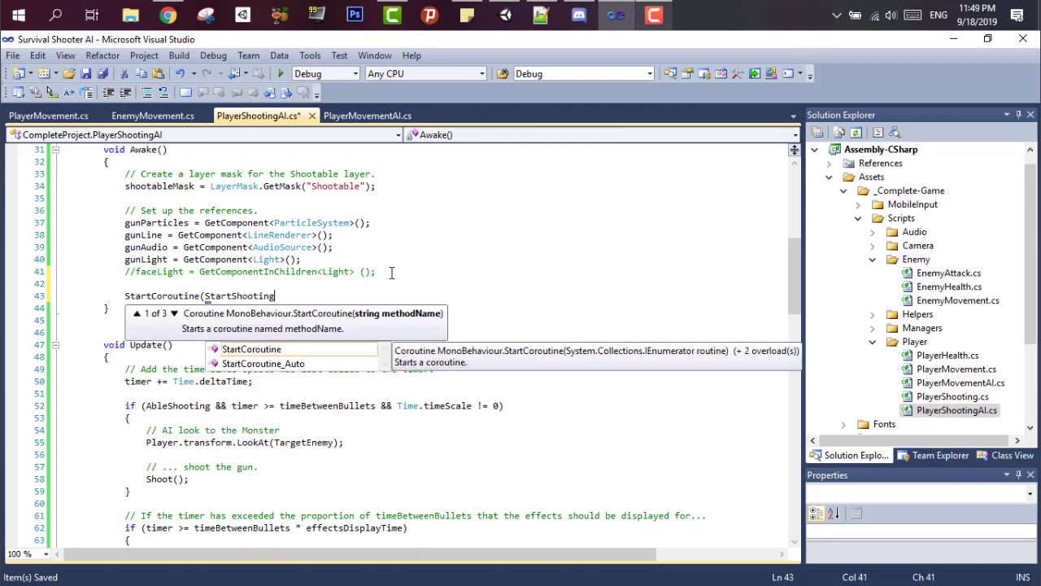
pyautogui.write('(')
pyautogui.write('I')
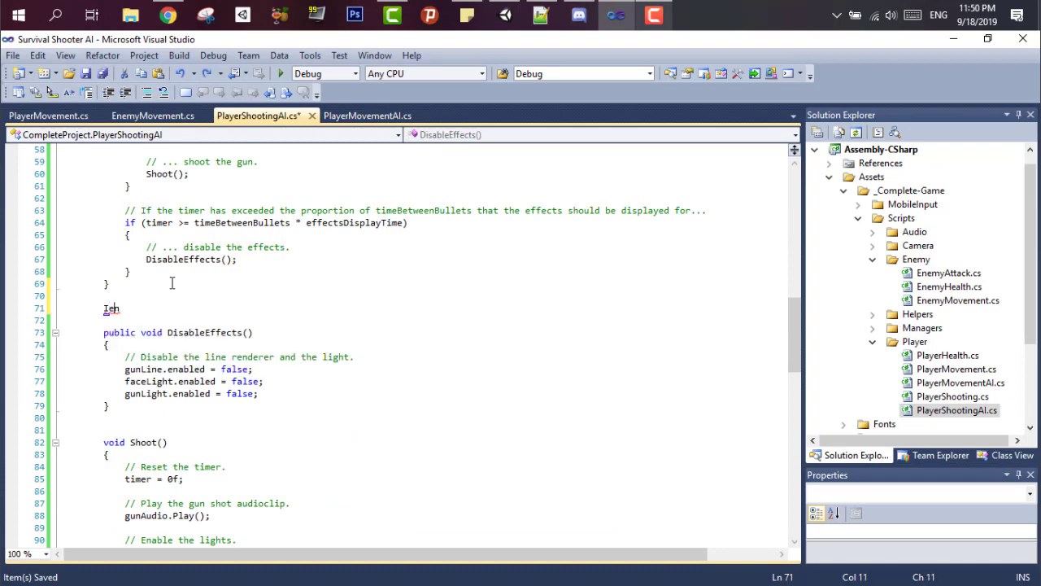
pyautogui.write('Enumerator StartShooting()')
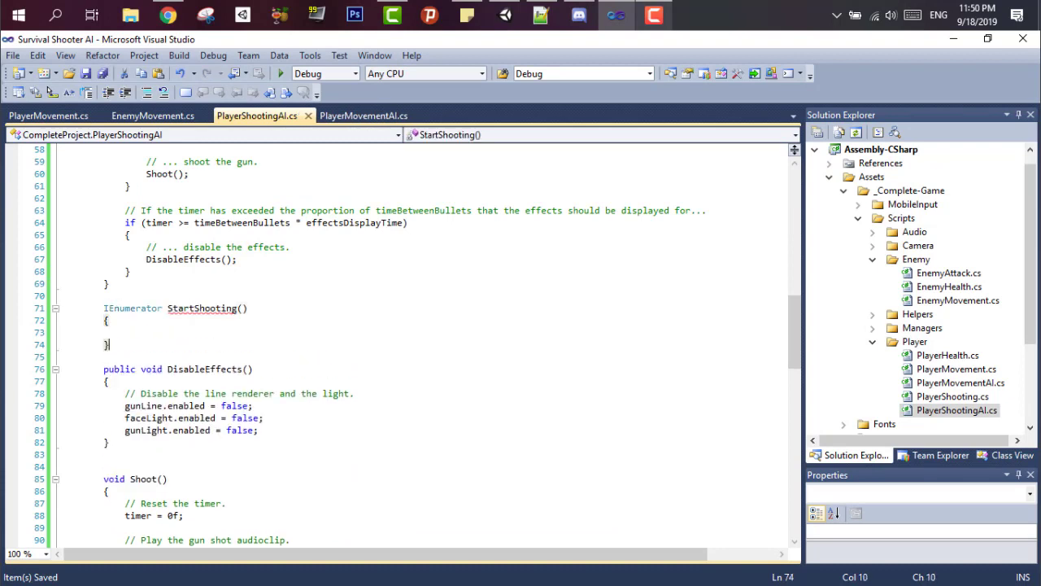
pyautogui.write('while (true')
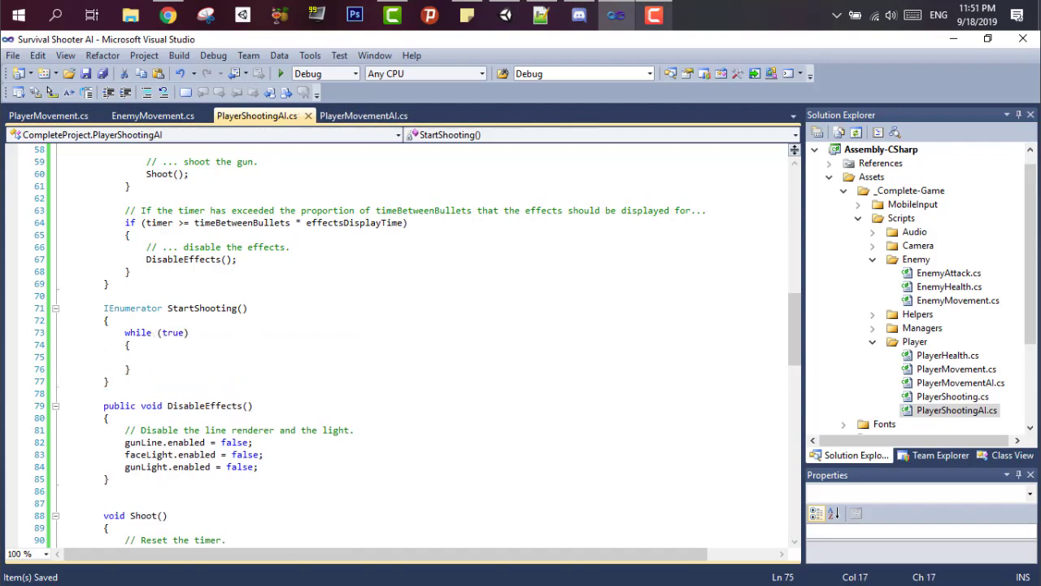
# Check PlayerMovementAI's OverlapSphere code, then comment that only enemies are needed
pyautogui.click(364, 116)
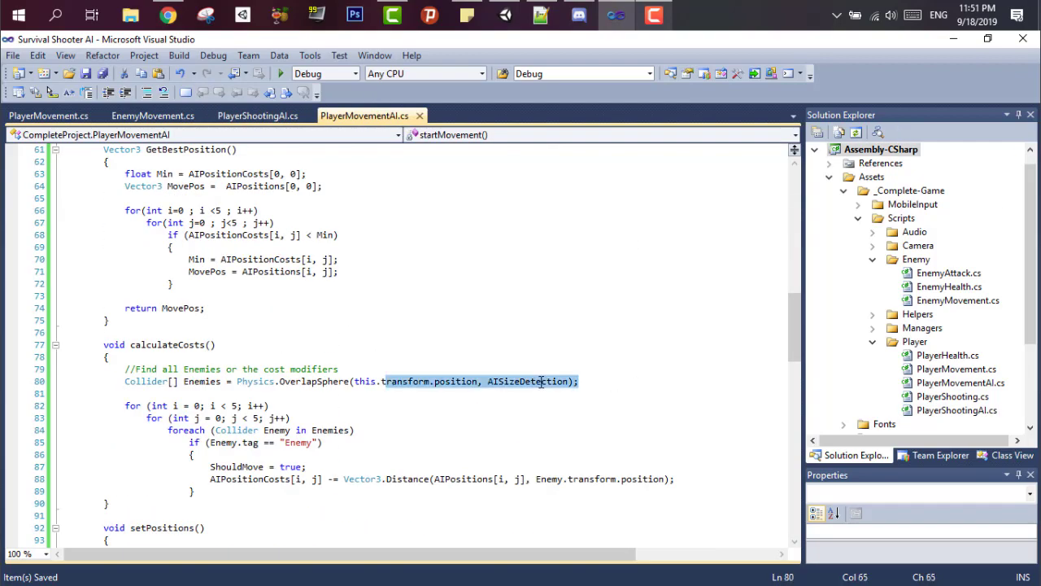
pyautogui.click(257, 115)
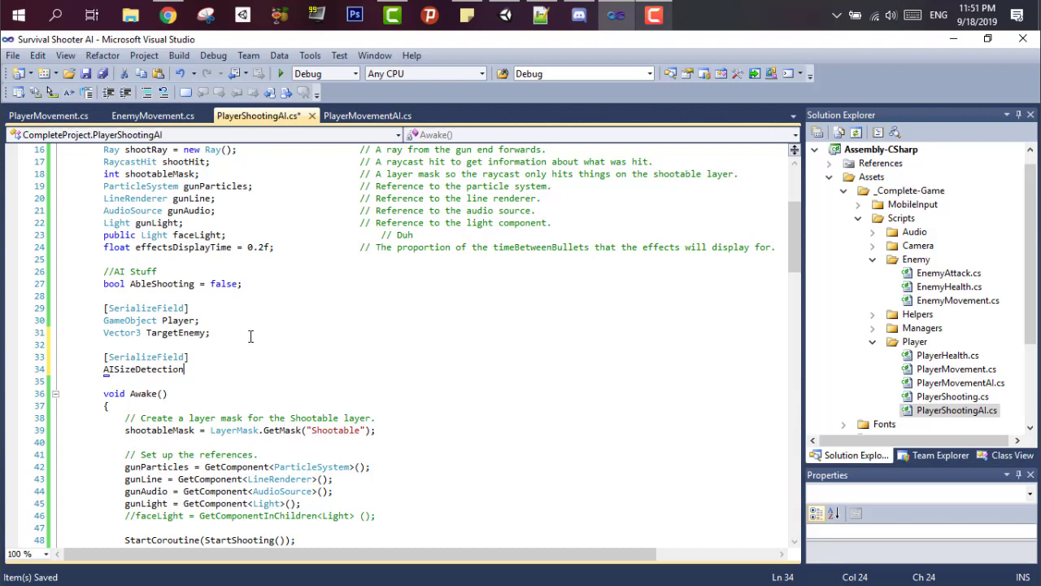
pyautogui.scroll(-3)
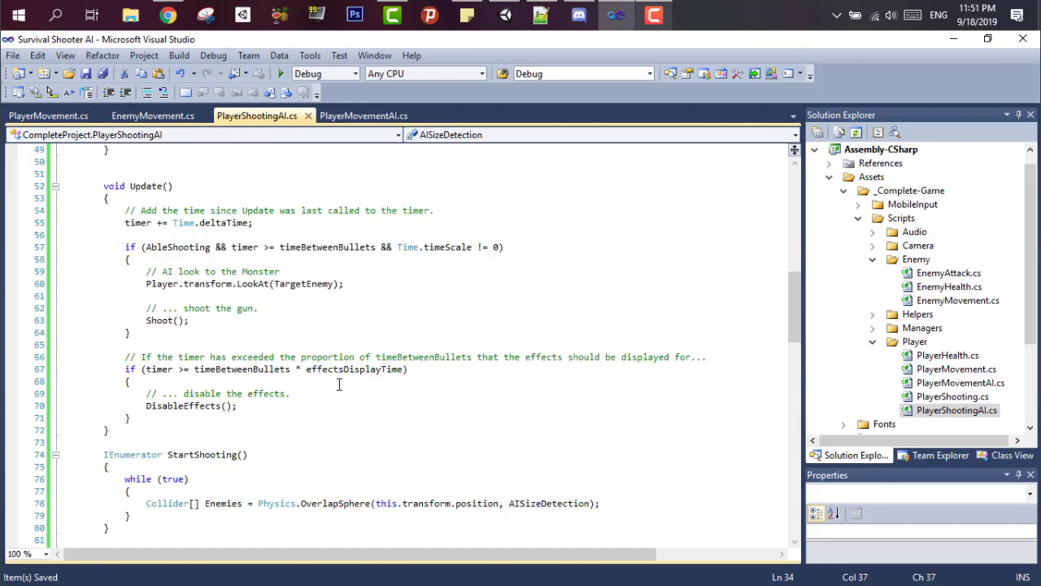
pyautogui.write('//we only need')
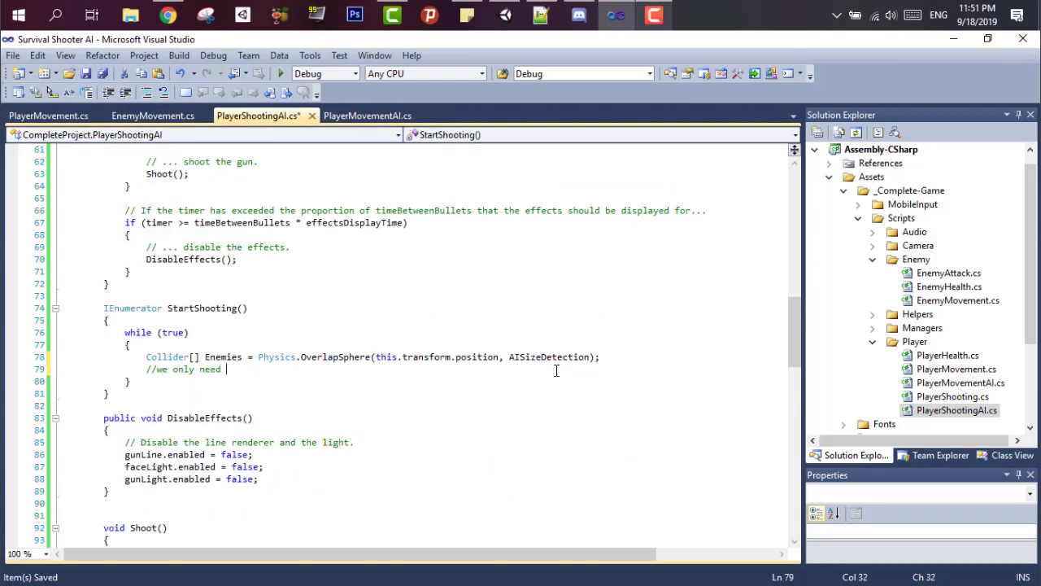
pyautogui.write('the eneimes with Enemy Tag..')
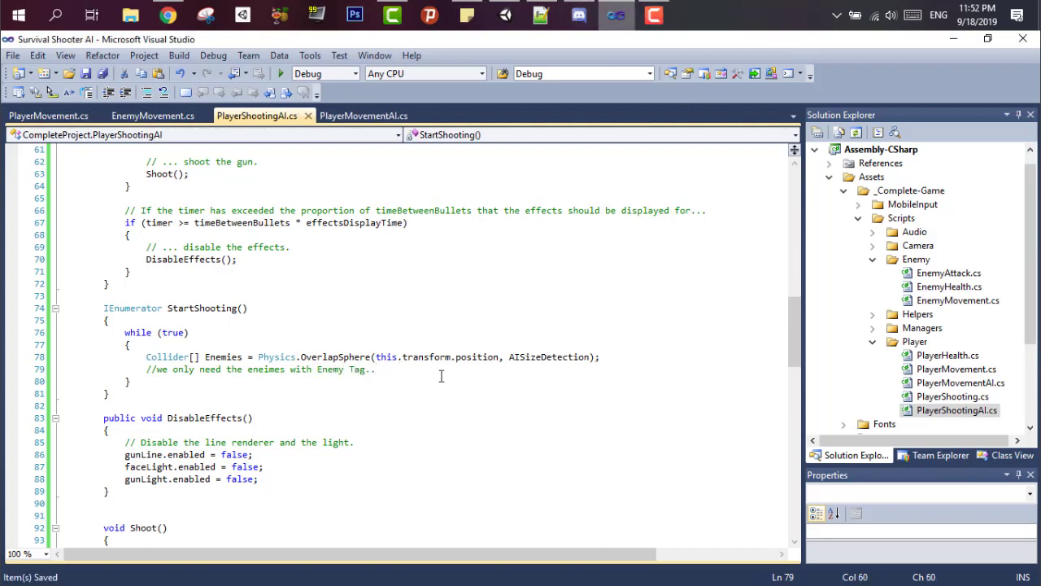
# Write the List<GameObject> Enemies method with a foreach over colliders, and begin an if
pyautogui.write('List<GameObject> Enemies = new List<GameObject>')
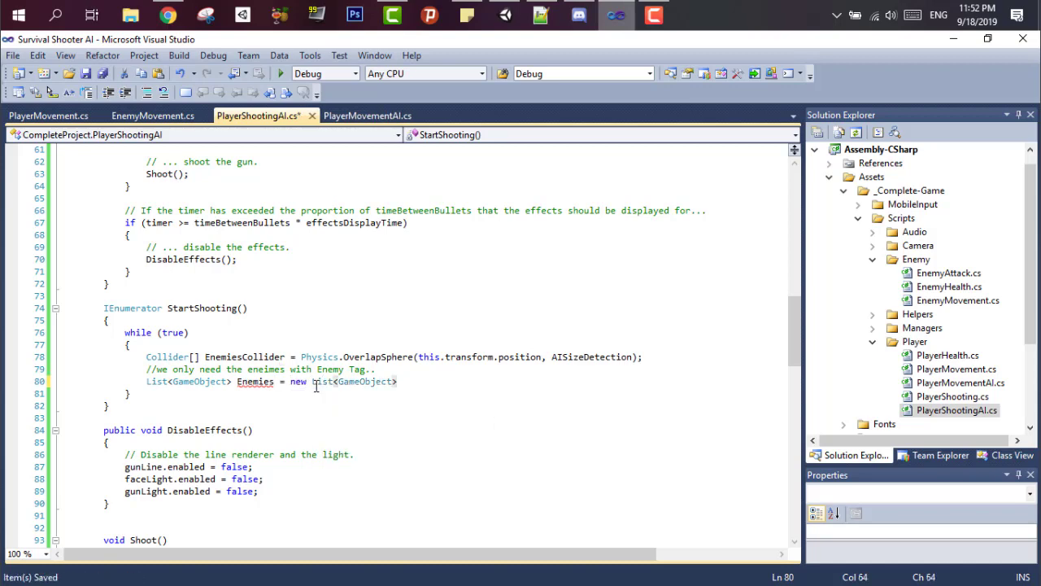
pyautogui.write('foreach(Collider C in EnemiesCollider')
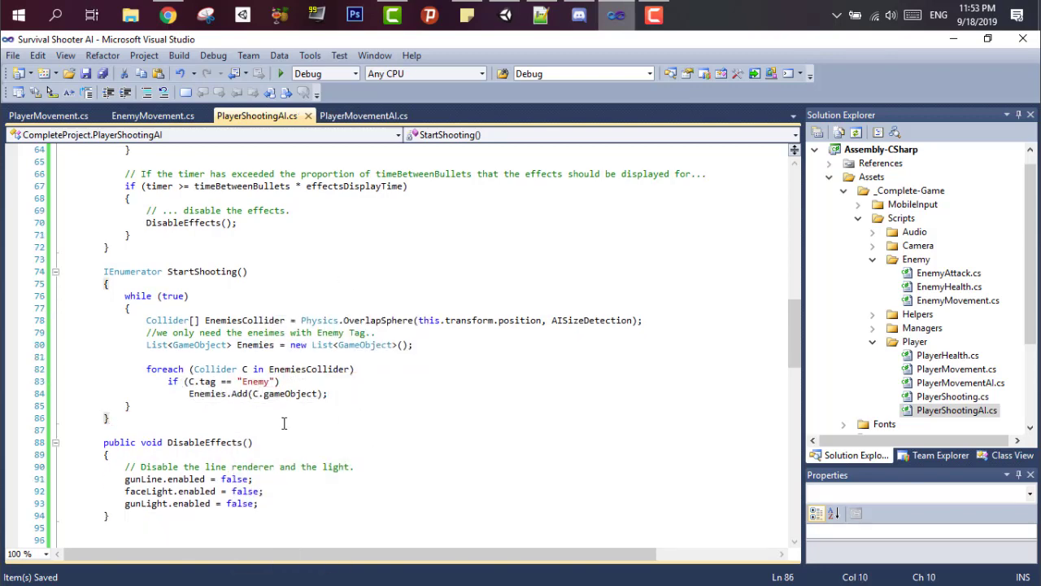
pyautogui.write('List<GameObject> Enei')
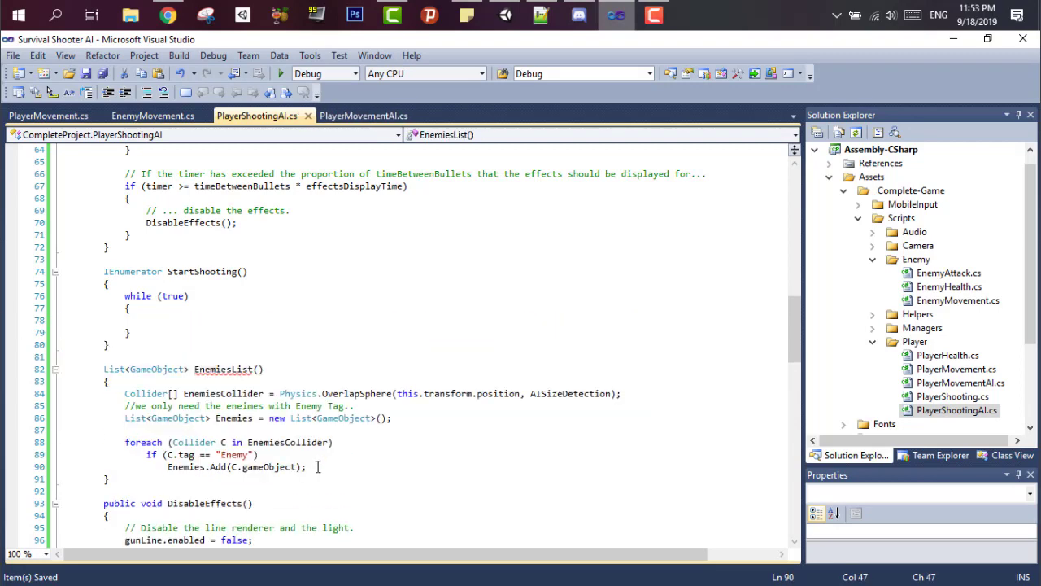
pyautogui.write('if(')
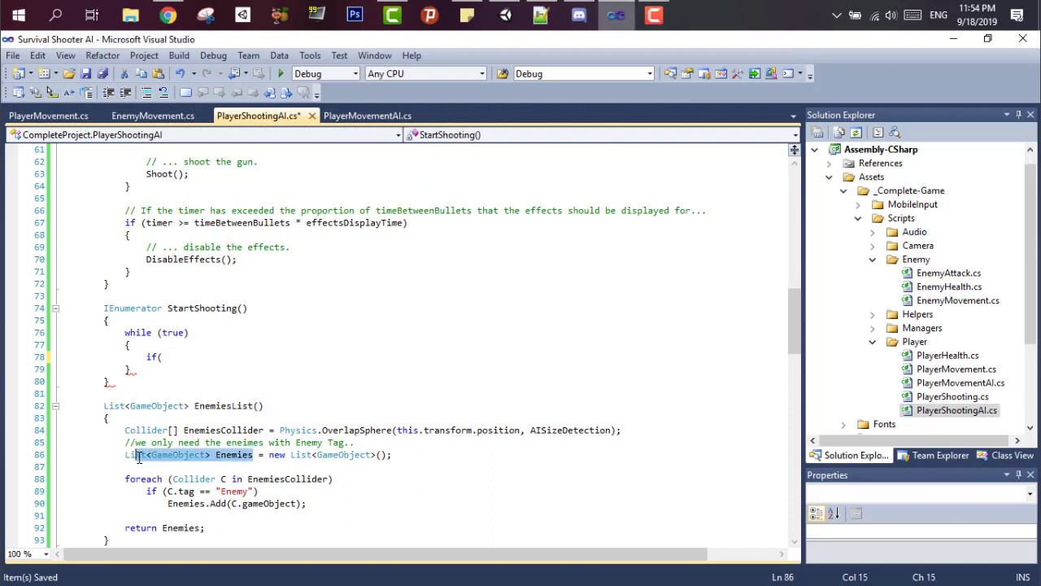
# Check the Enemies count, store the closest enemy via Vector3.Distance, and add the yield
pyautogui.write('Enemies.Count == 0')
pyautogui.write('float MinDistance = 10000;')
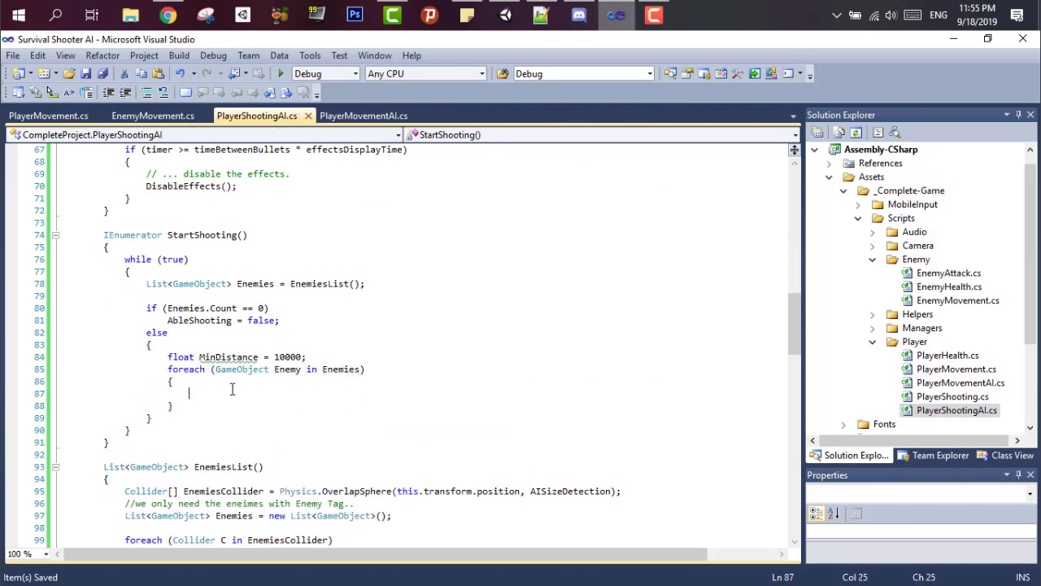
pyautogui.write('float Distance = Vector3')
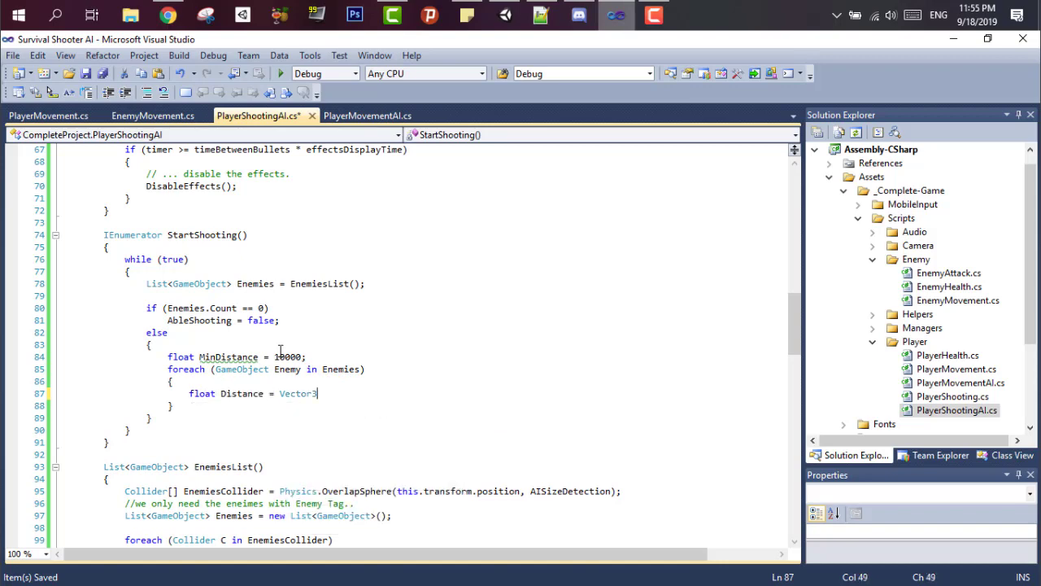
pyautogui.write('.Distance(this.transform.position')
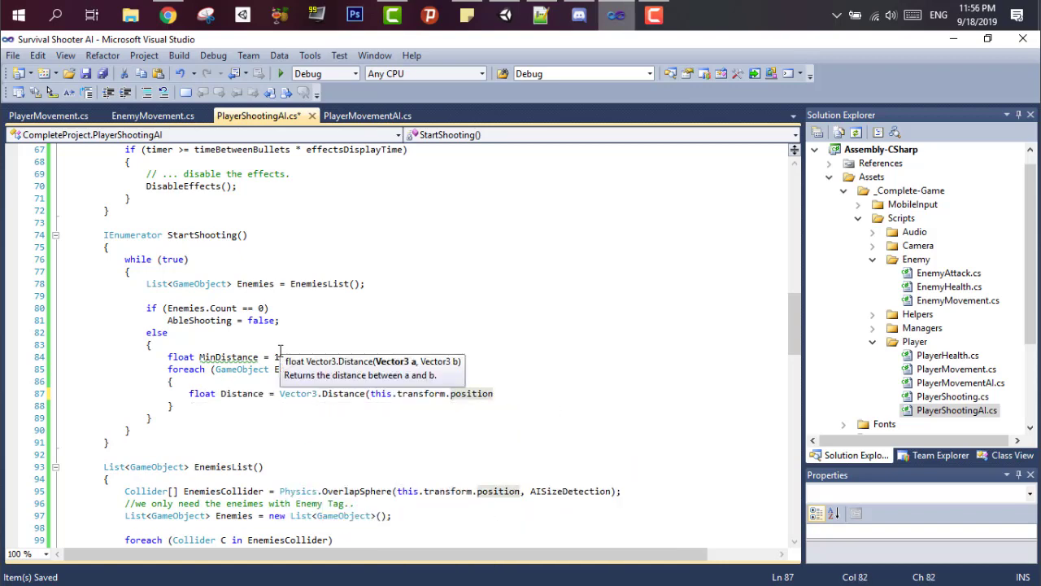
pyautogui.write('if(D')
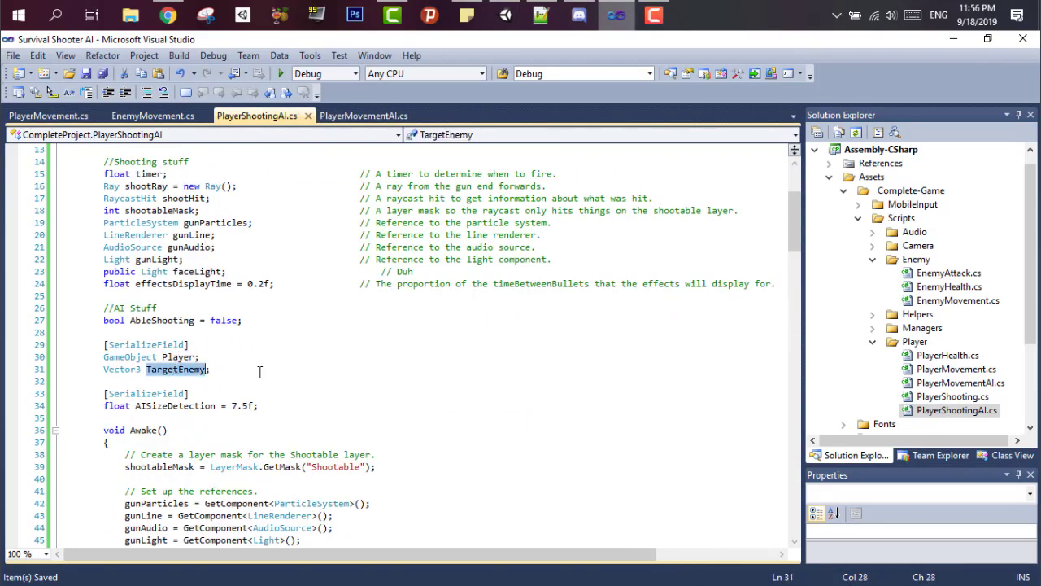
pyautogui.scroll(-3)
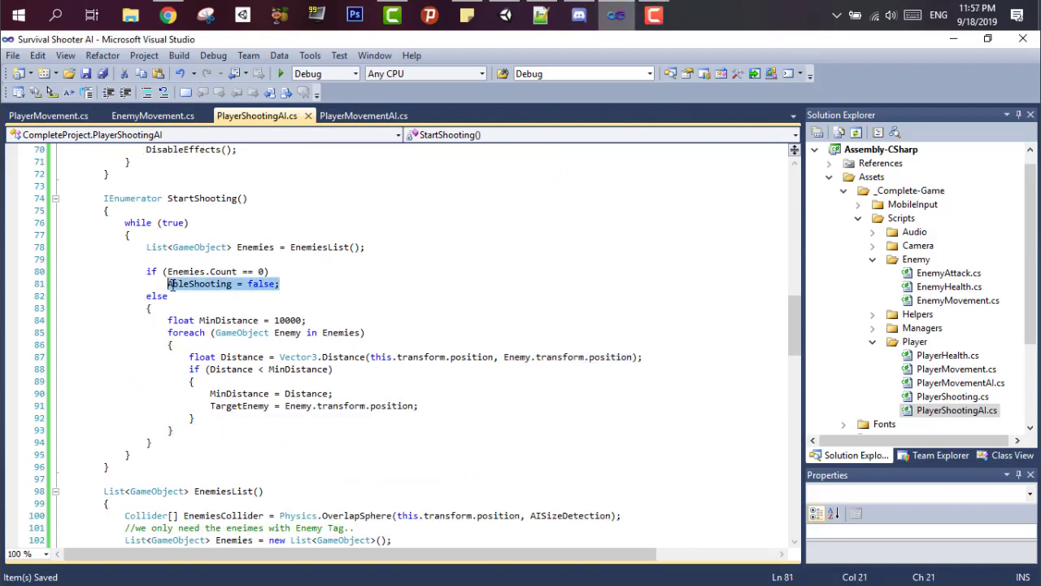
pyautogui.write('yiel')
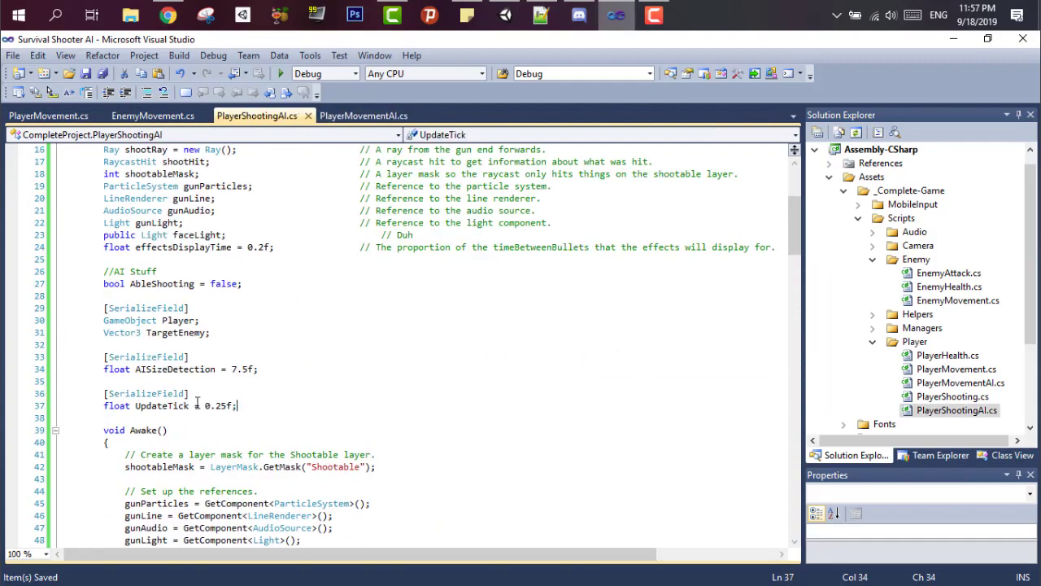
pyautogui.scroll(-3)
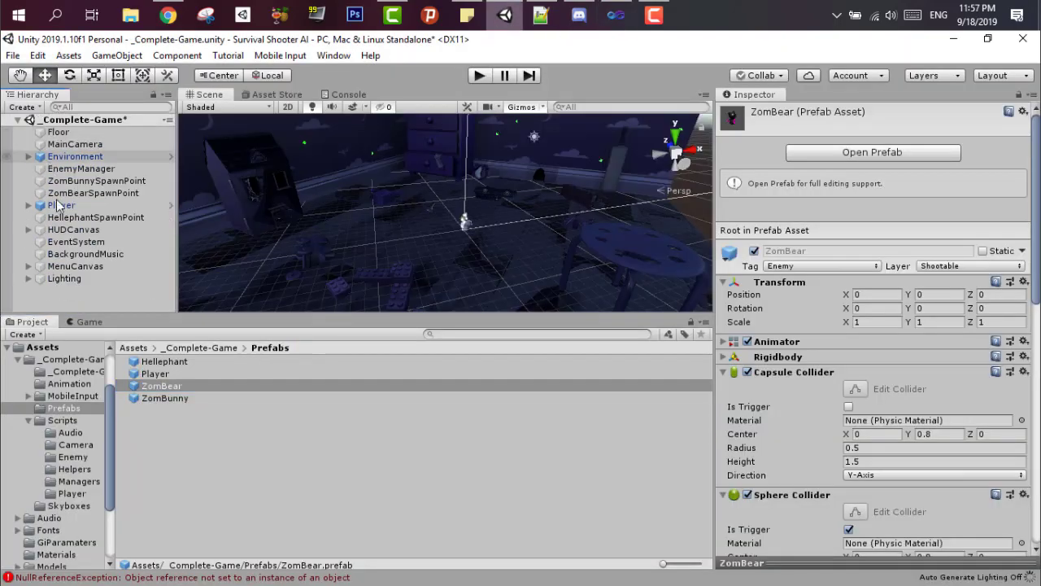
# Expand Player and add the Player Shooting AI component to GunBarrelEnd
pyautogui.click(93, 193)
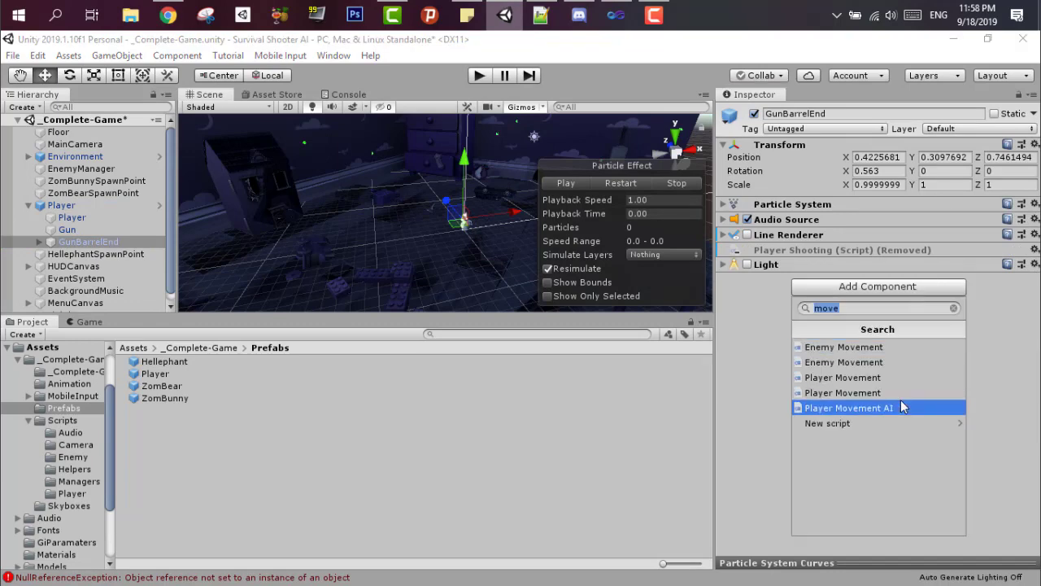
pyautogui.click(848, 408)
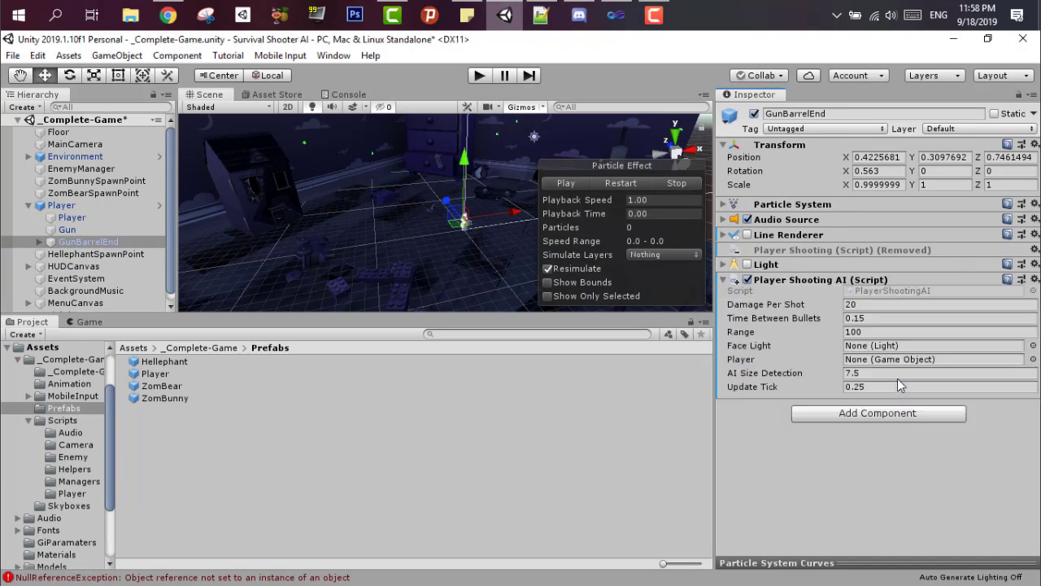